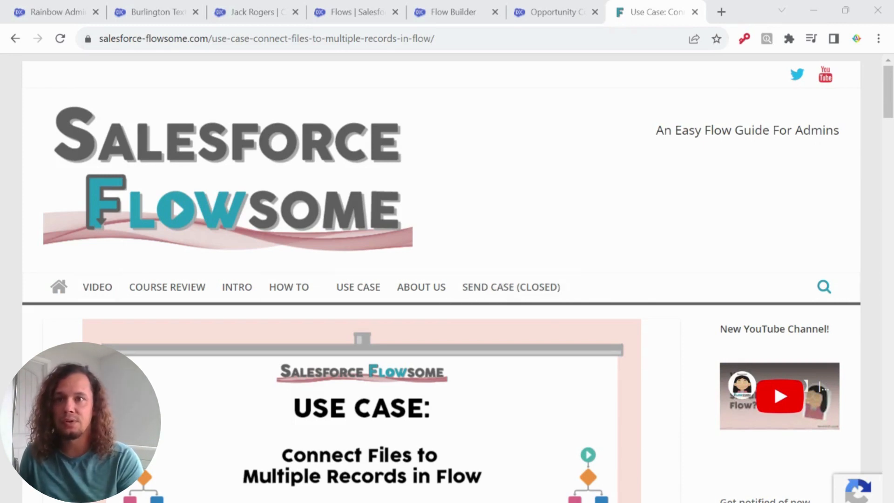
left_click(154, 12)
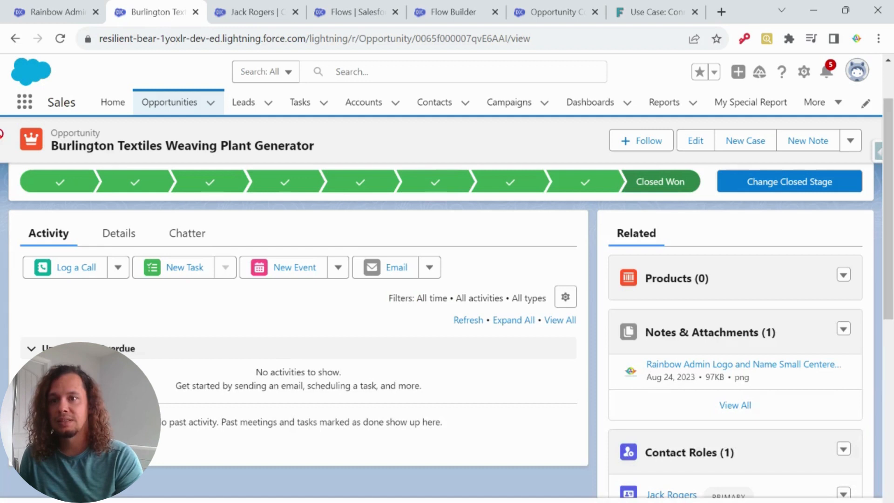
mouse_move(670, 373)
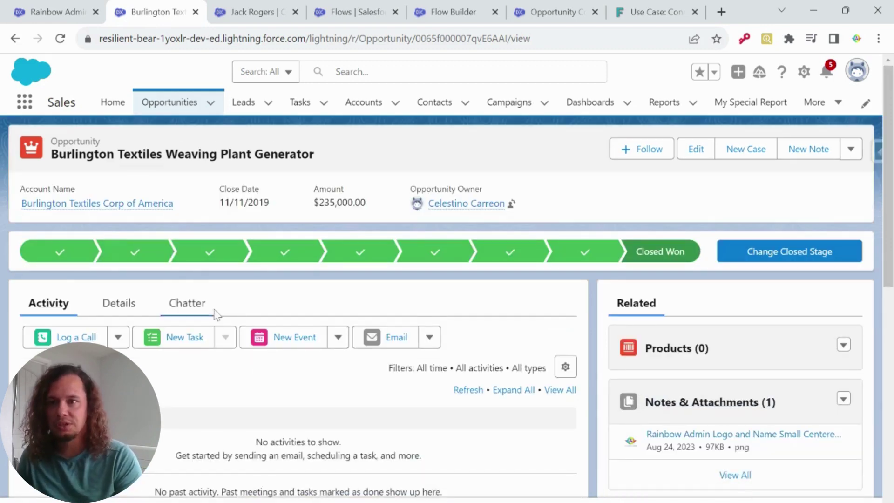
scroll("down", 3)
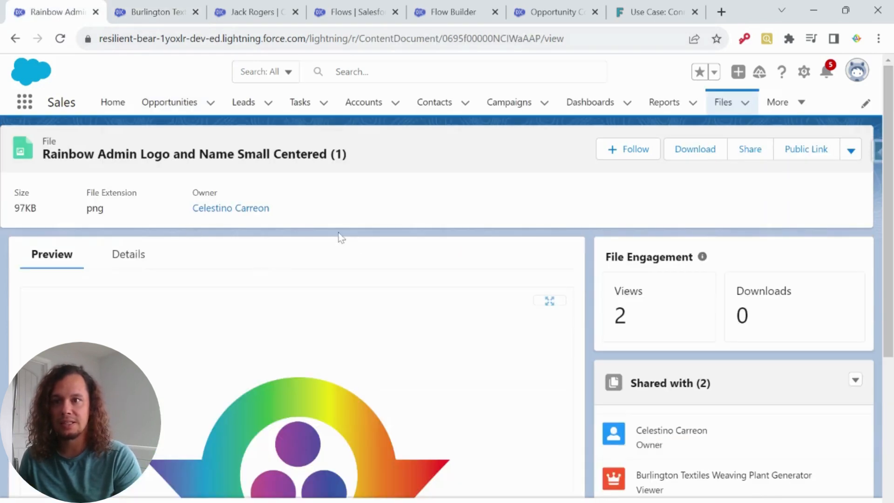
scroll("down", 3)
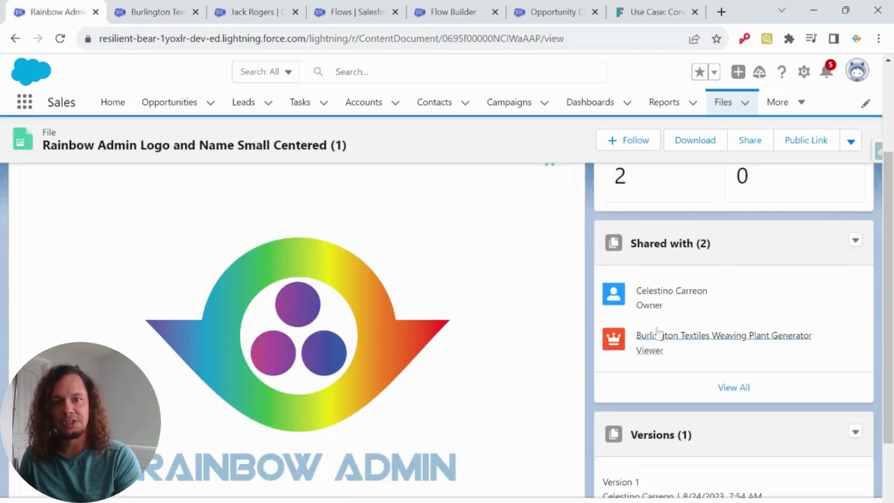
mouse_move(684, 363)
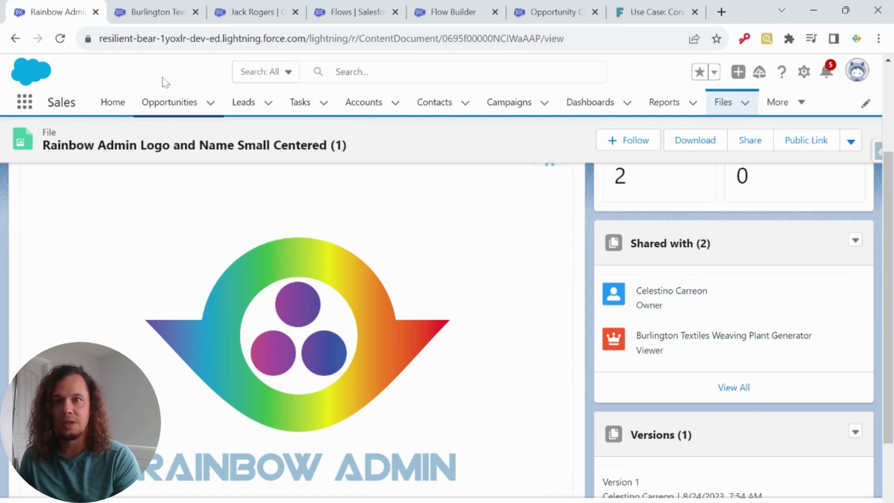
left_click(156, 12)
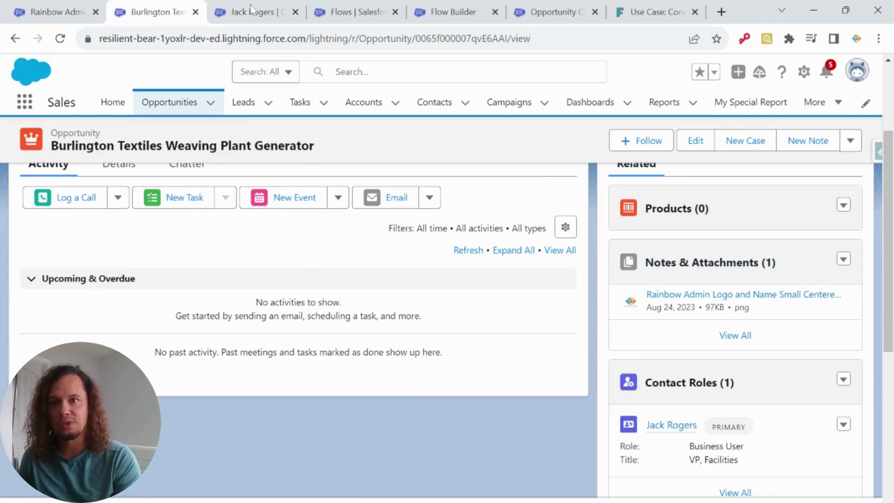
left_click(255, 12)
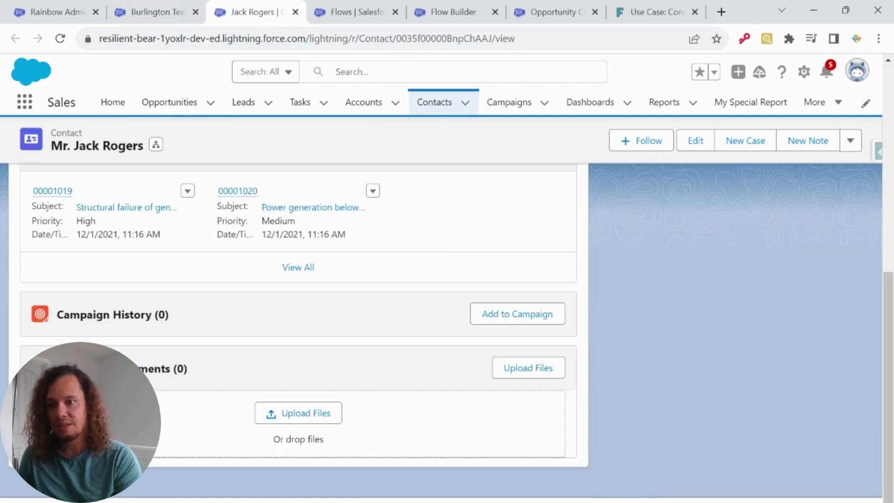
left_click(56, 12)
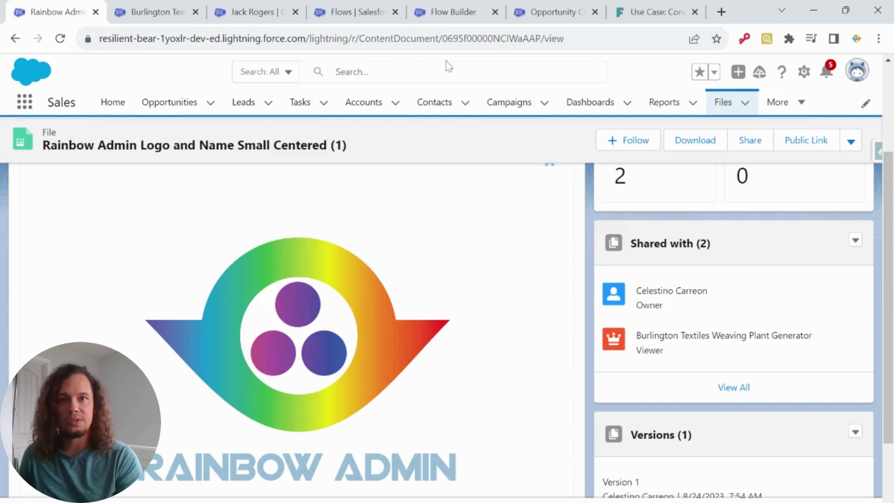
left_click(654, 12)
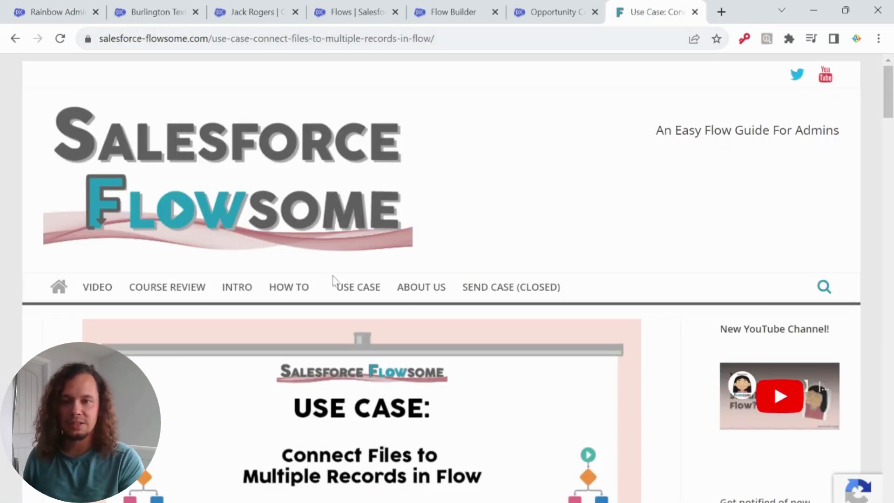
mouse_move(254, 266)
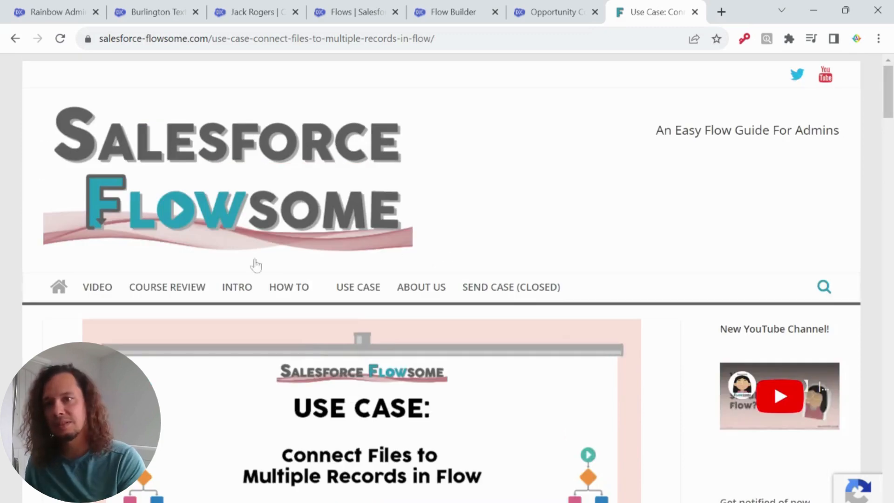
scroll("down", 3)
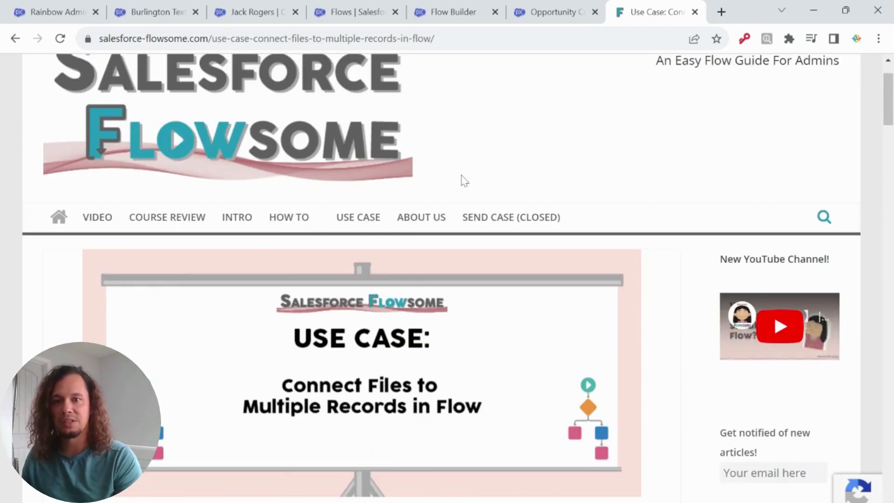
scroll("down", 3)
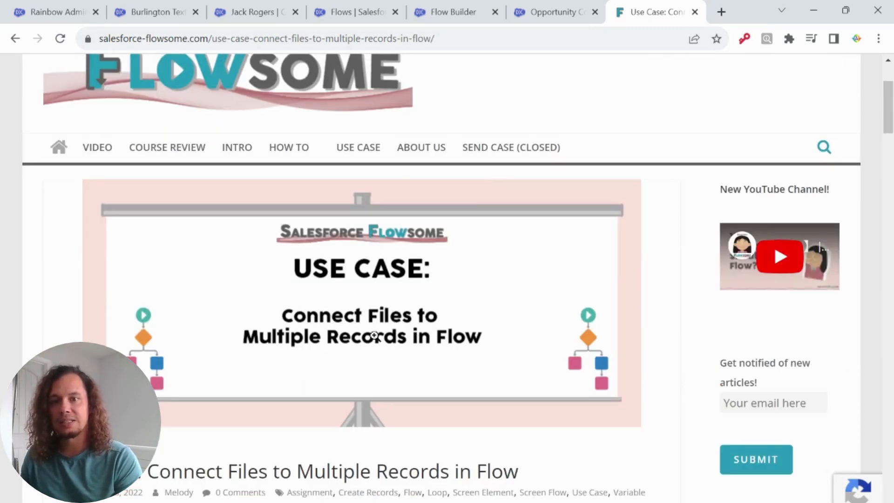
scroll("down", 3)
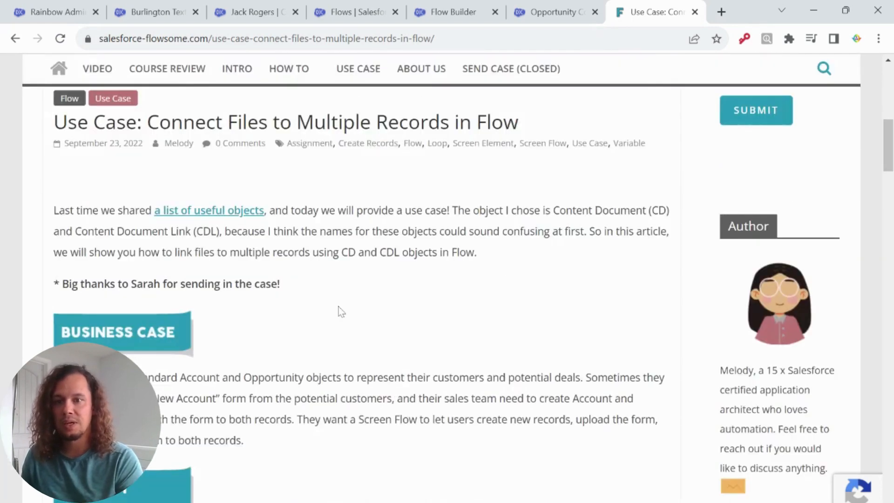
scroll("down", 3)
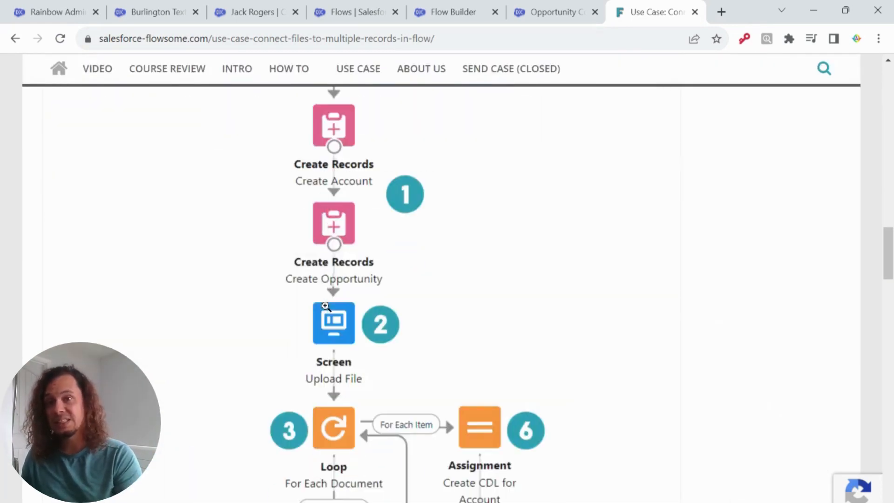
scroll("up", 3)
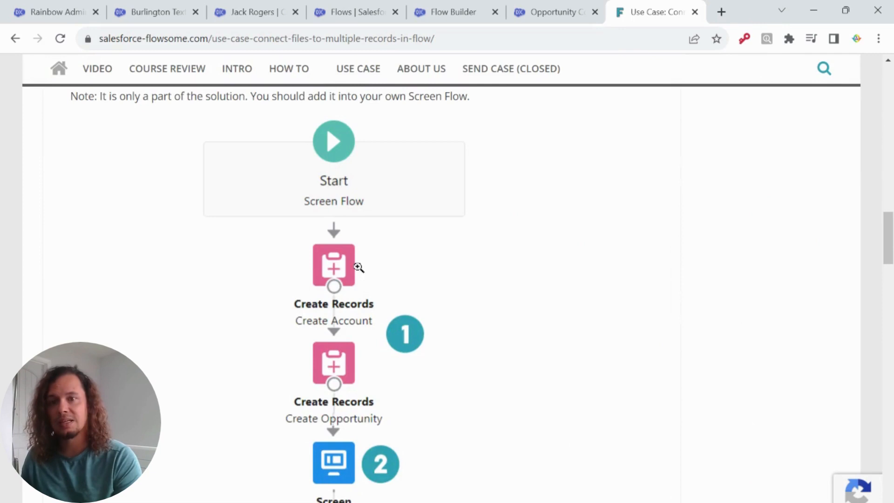
scroll("down", 3)
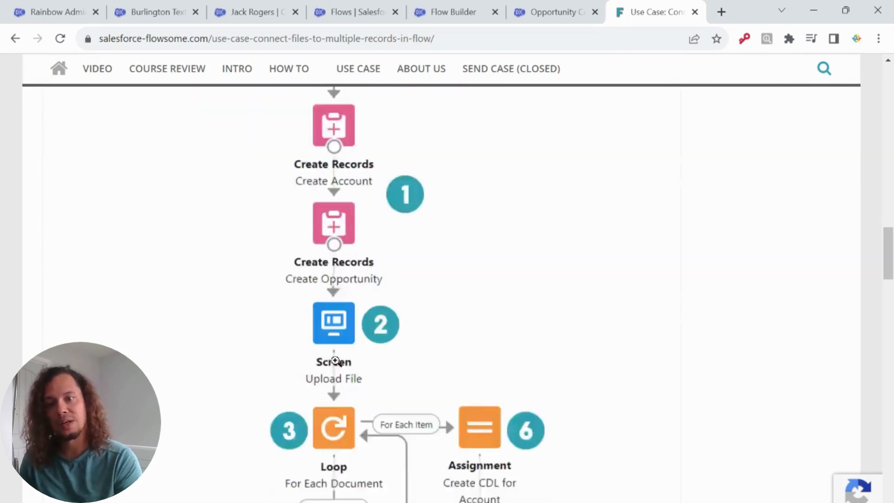
scroll("down", 3)
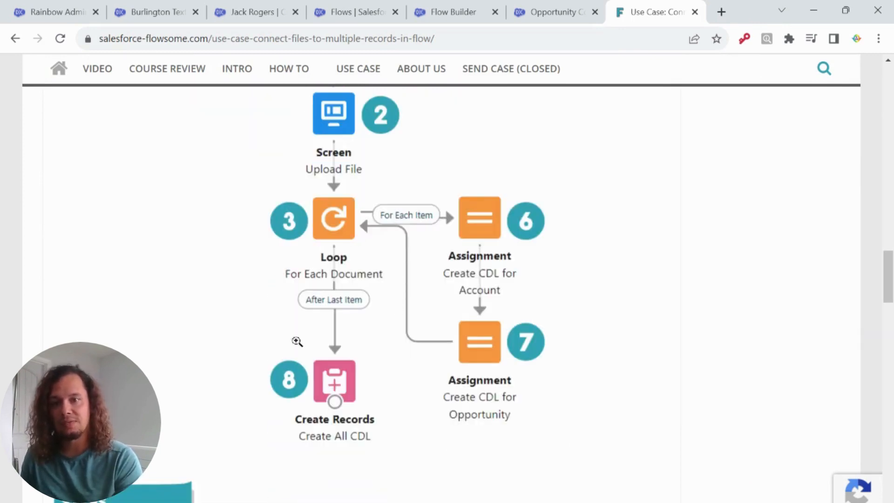
scroll("up", 3)
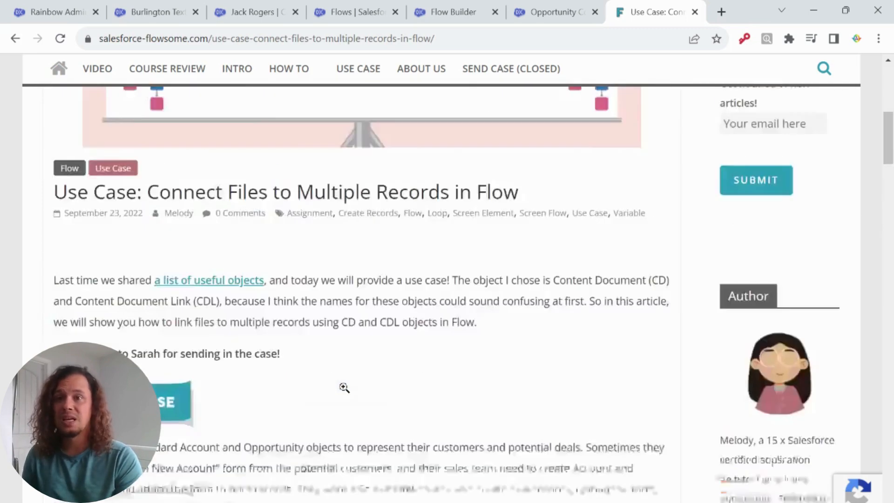
scroll("up", 3)
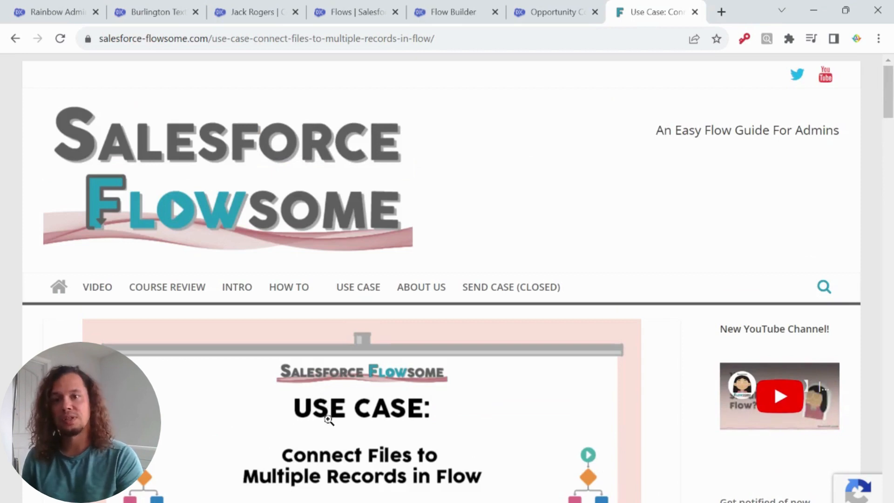
mouse_move(295, 386)
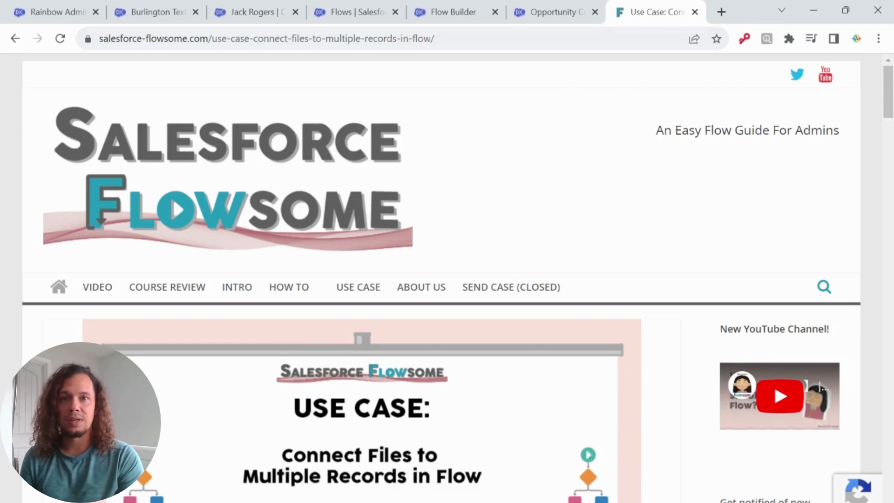
- Open the screen flow in Flow Builder and review the recordid Content Document variable
left_click(452, 12)
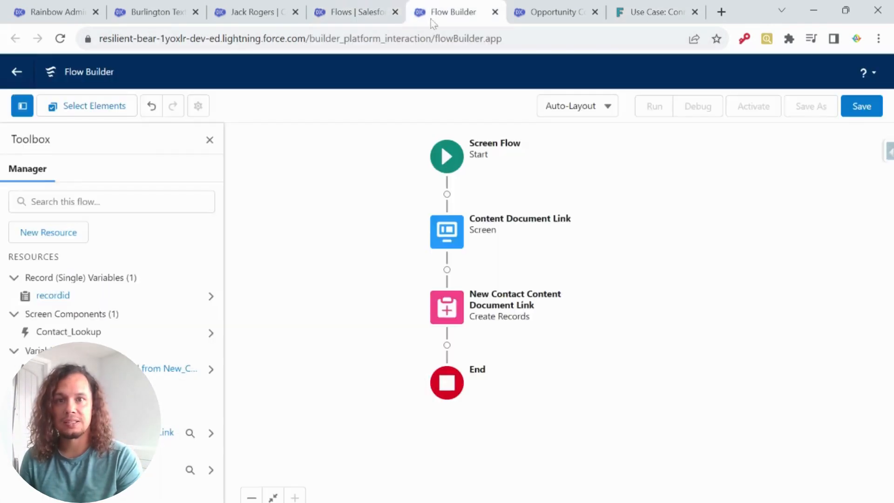
mouse_move(242, 221)
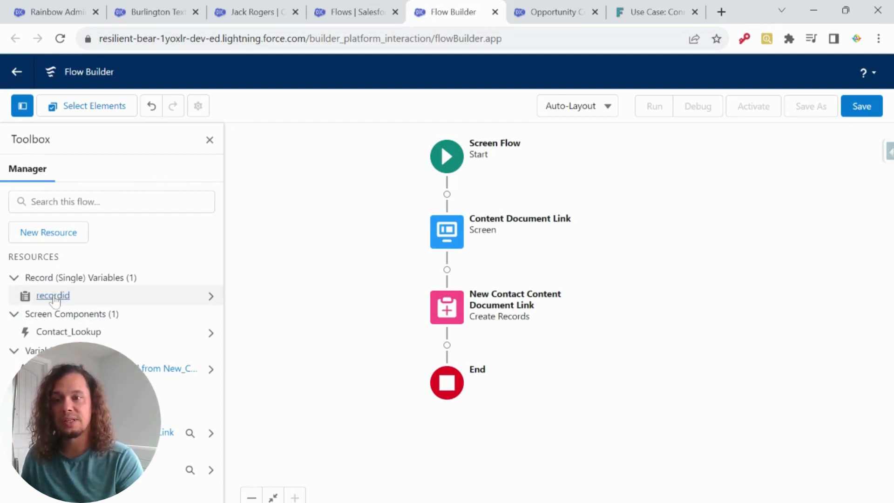
left_click(53, 296)
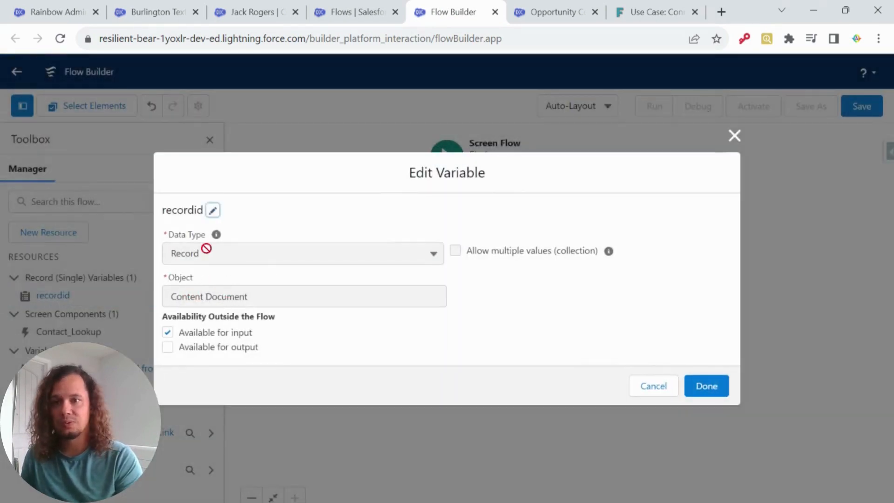
mouse_move(235, 296)
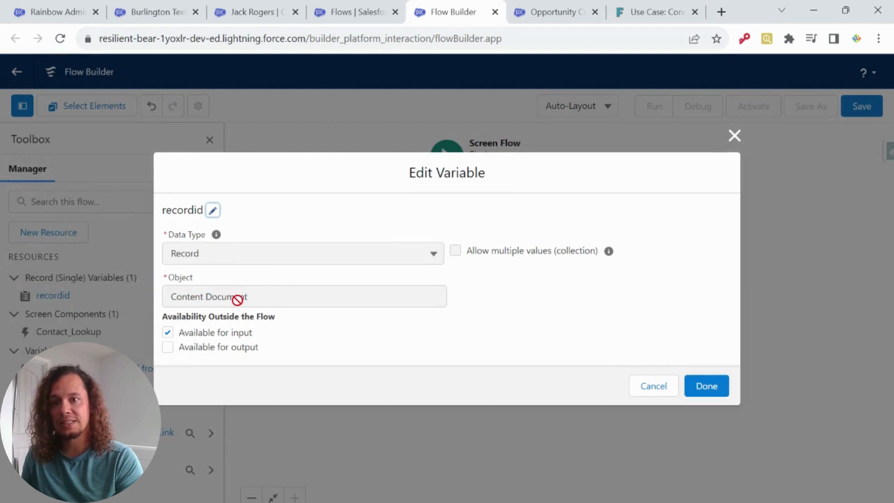
mouse_move(328, 327)
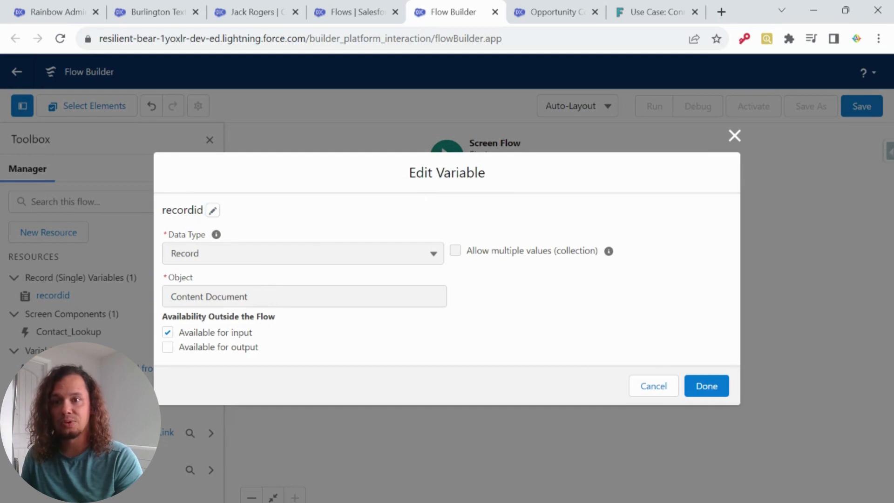
double_click(182, 210)
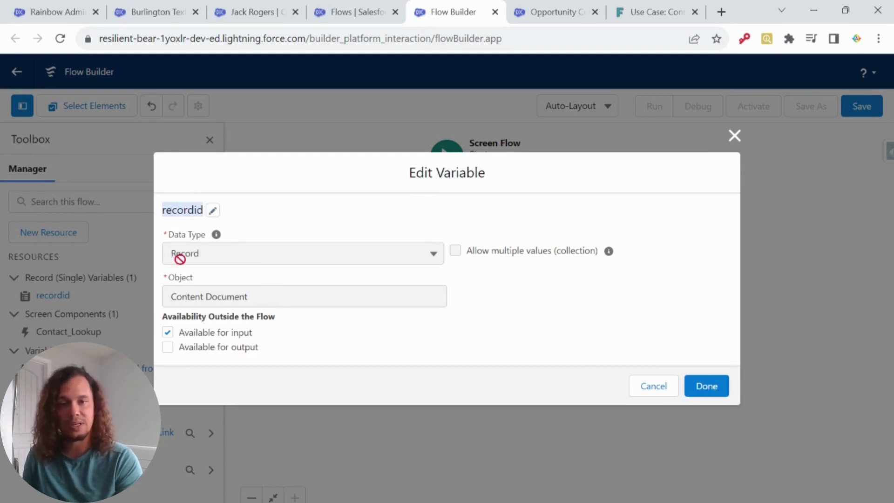
mouse_move(285, 324)
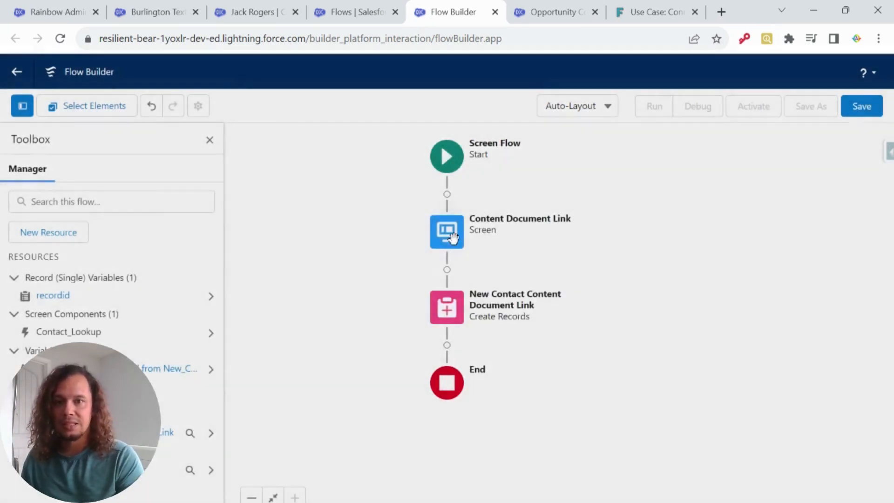
- Add a Contact lookup (ContactId on OpportunityContactRole, API name Contact_Lookup) to the screen
left_click(446, 232)
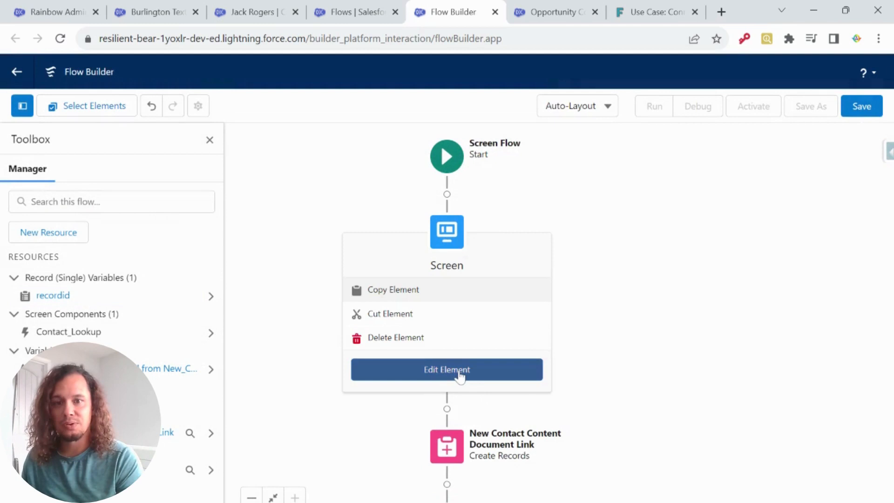
left_click(446, 370)
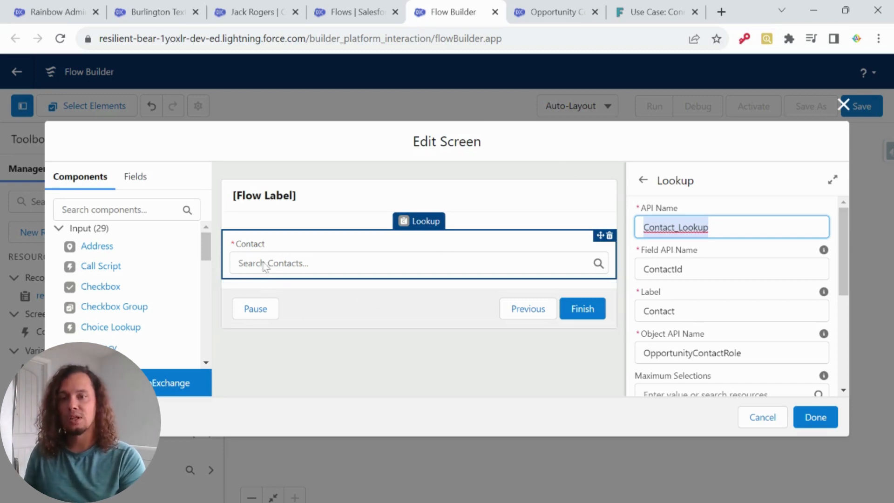
type("loo")
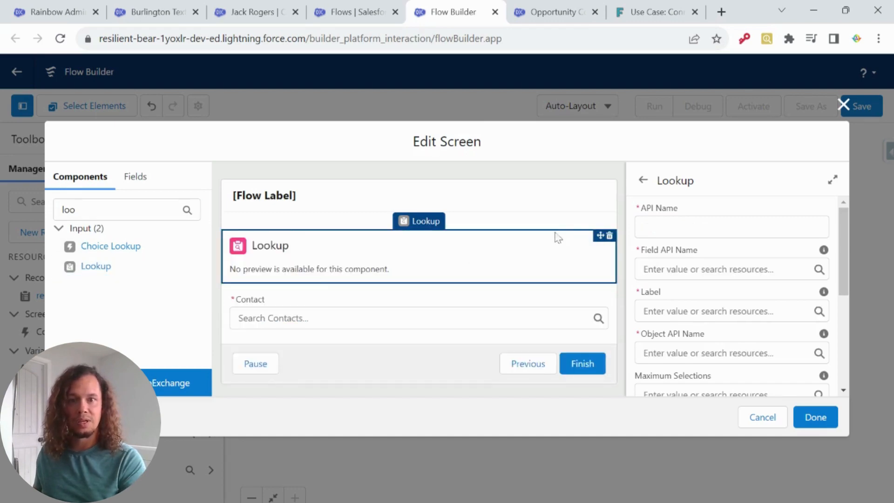
left_click(611, 236)
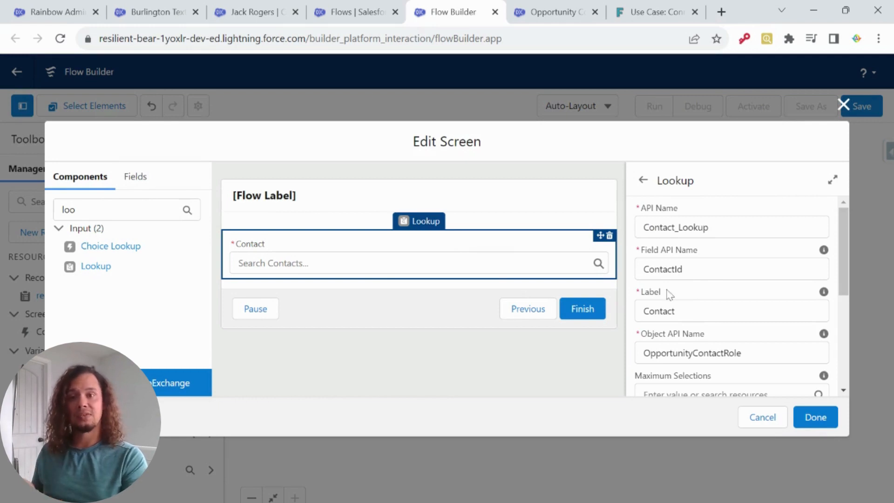
mouse_move(570, 79)
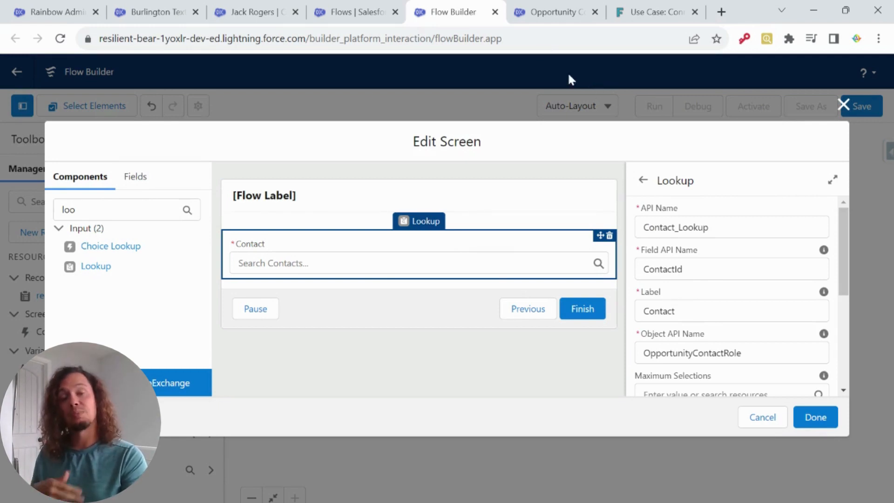
left_click(558, 12)
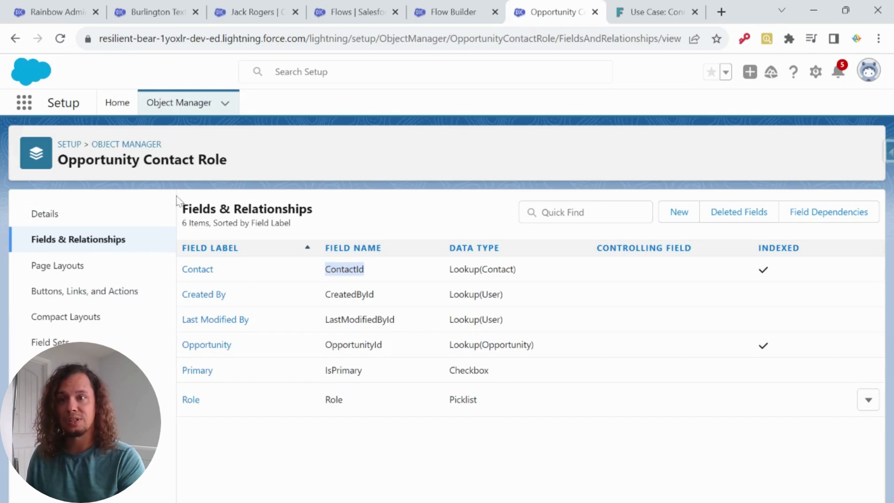
mouse_move(373, 274)
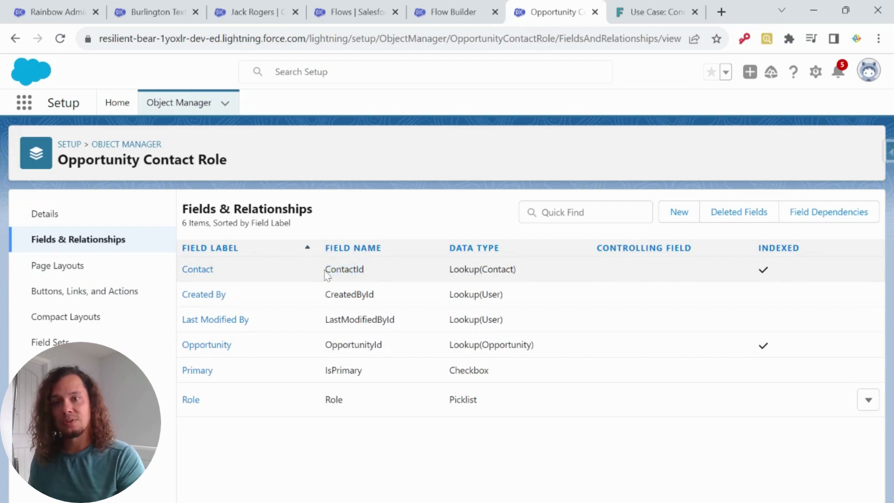
left_click(454, 12)
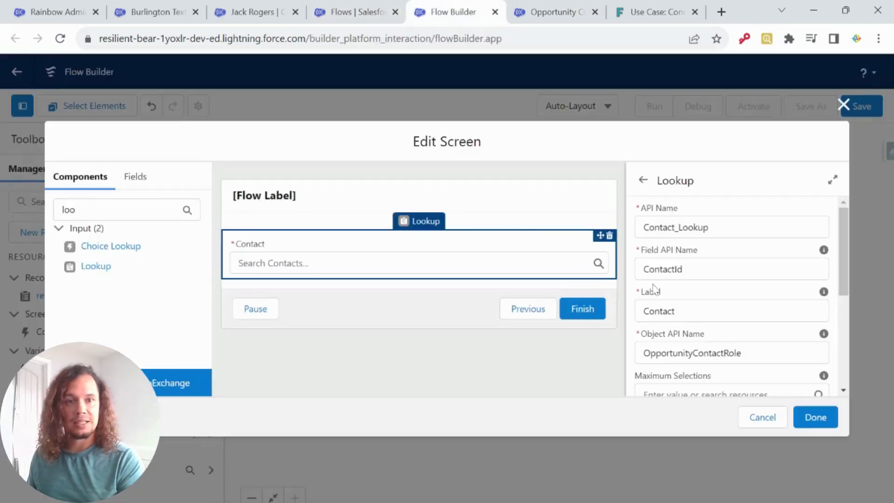
double_click(659, 311)
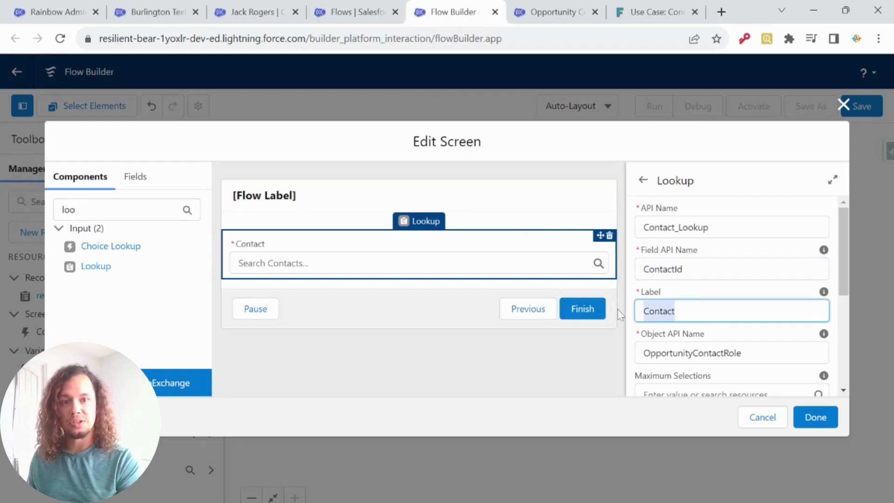
scroll("down", 3)
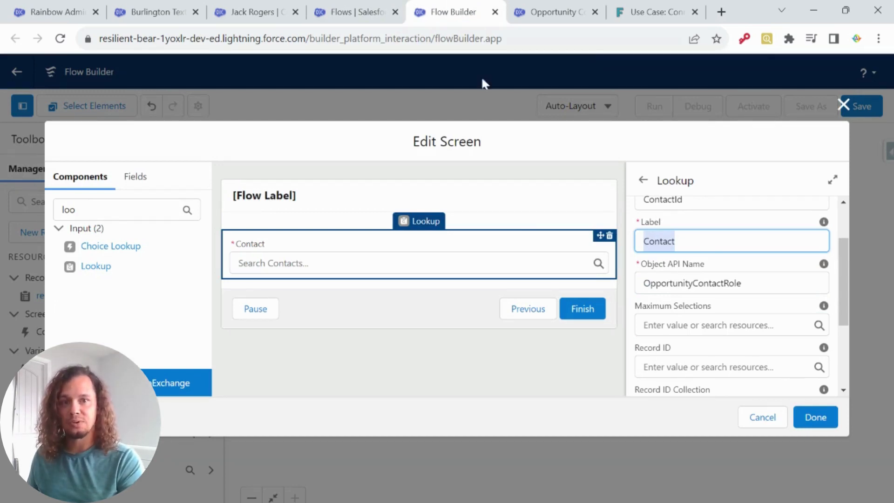
left_click(552, 12)
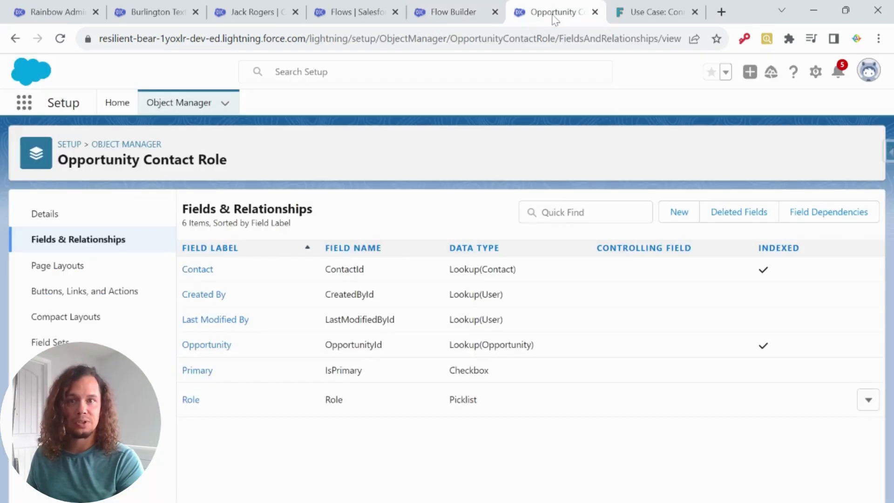
left_click(45, 214)
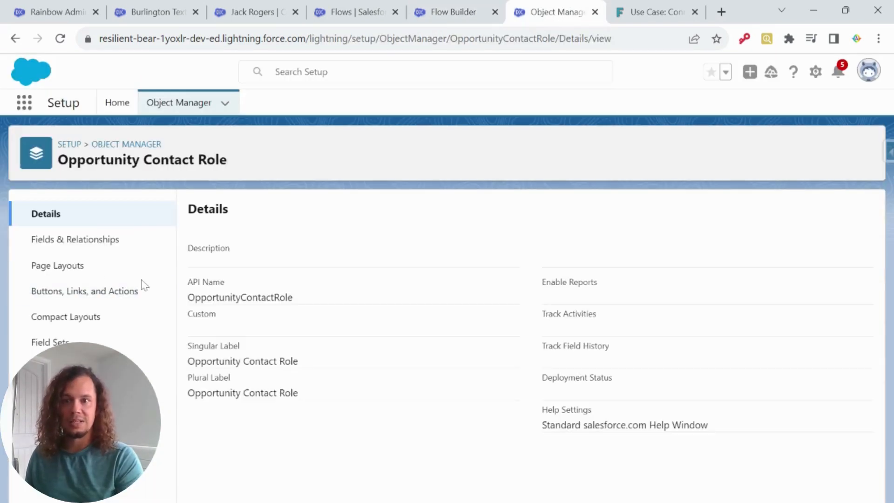
double_click(239, 297)
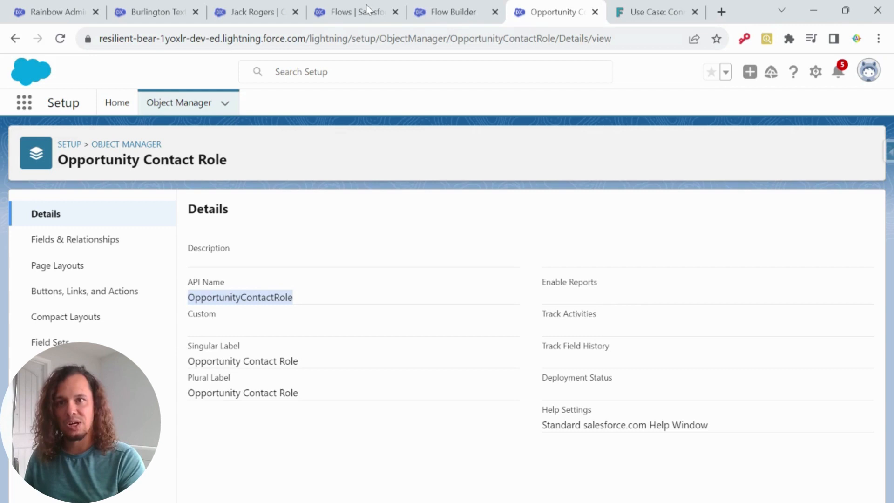
left_click(453, 11)
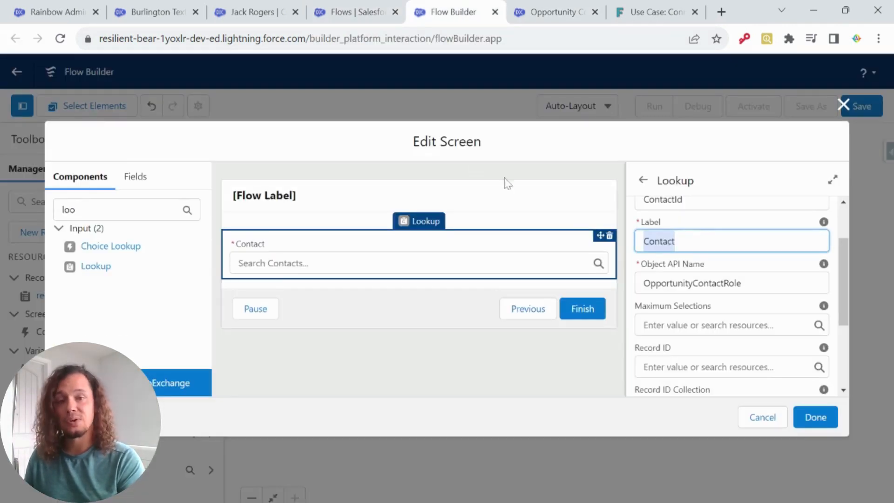
mouse_move(585, 340)
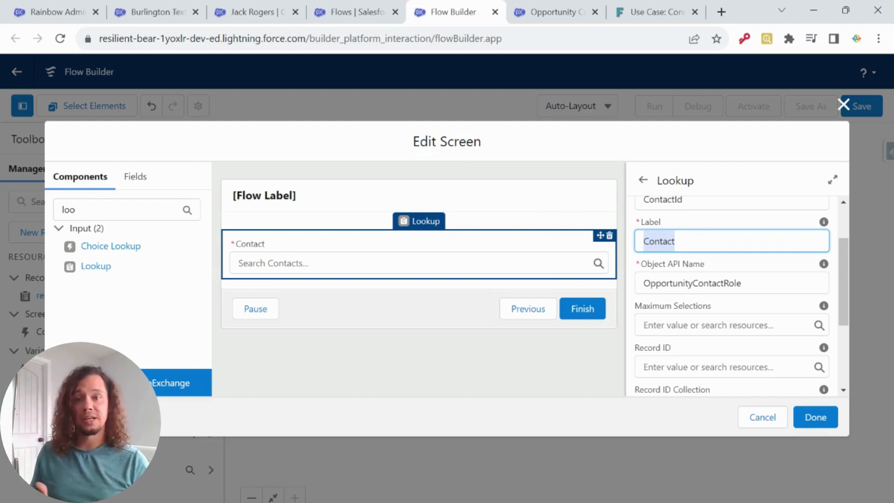
mouse_move(308, 283)
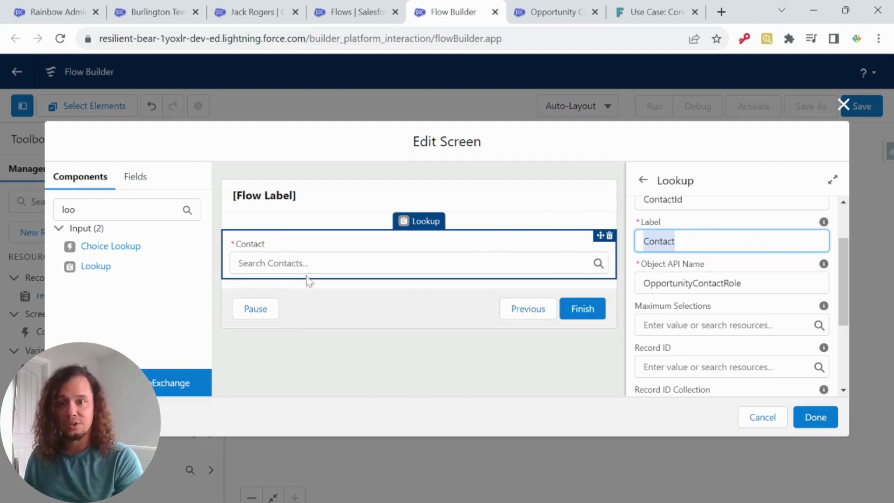
scroll("down", 3)
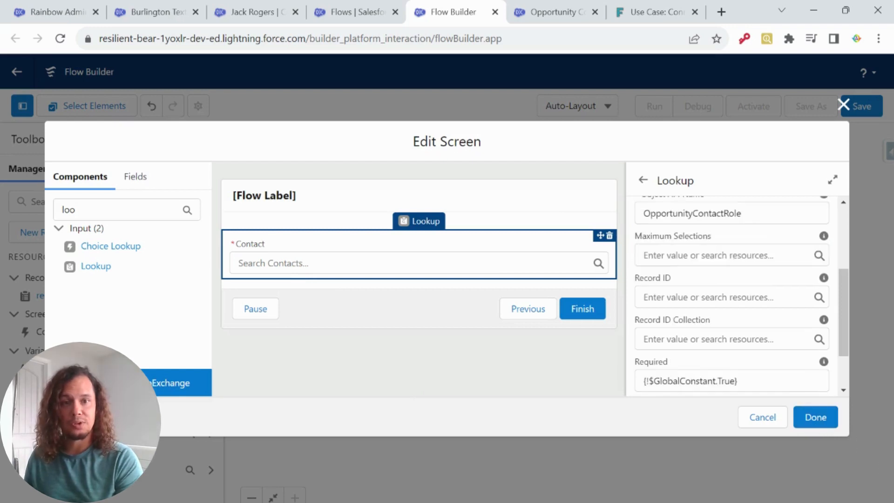
scroll("down", 3)
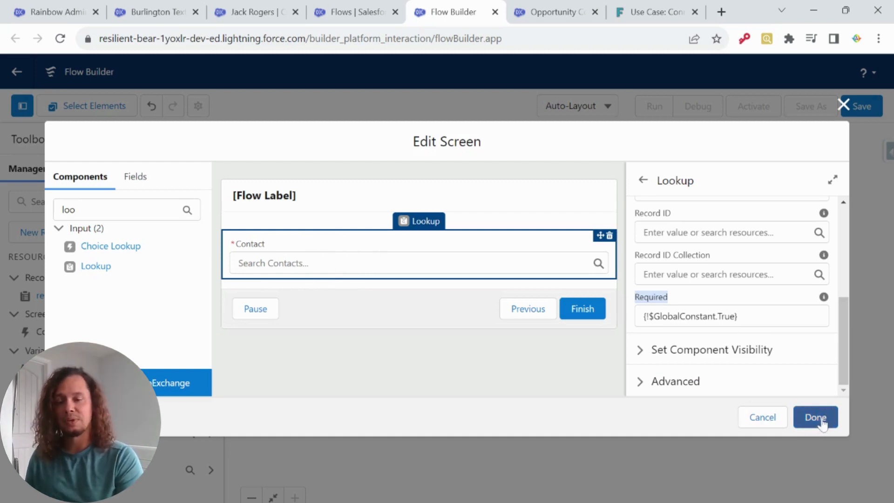
mouse_move(782, 403)
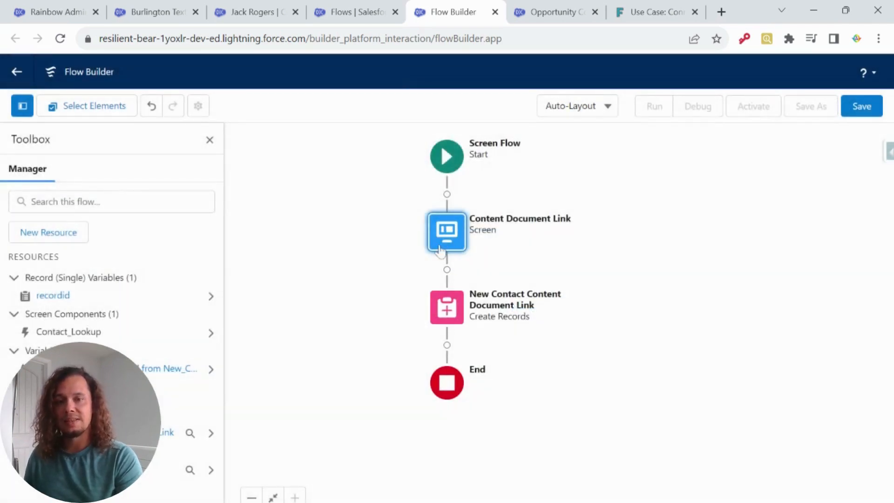
mouse_move(451, 322)
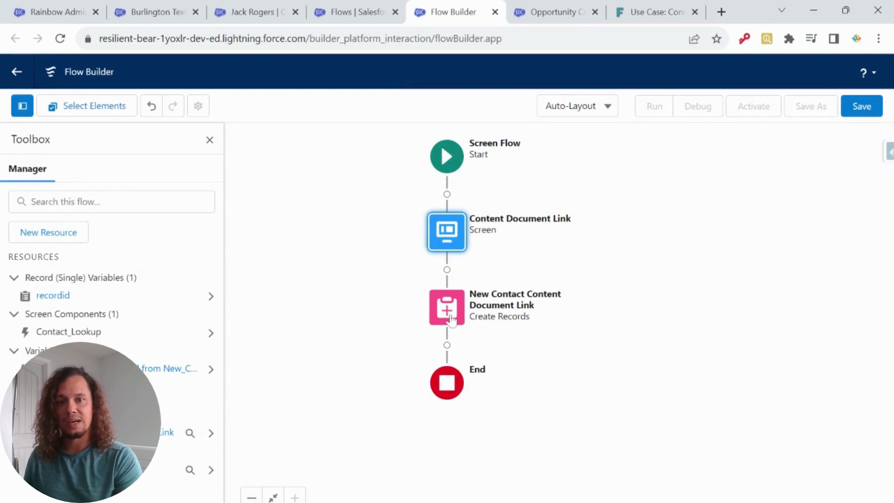
mouse_move(447, 270)
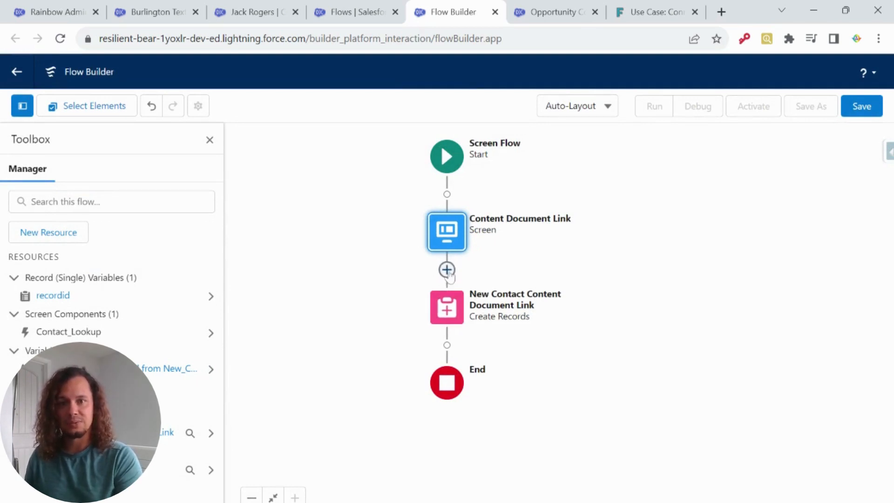
- Edit the Create Records element and map ContentDocumentId to the recordid resource
left_click(447, 269)
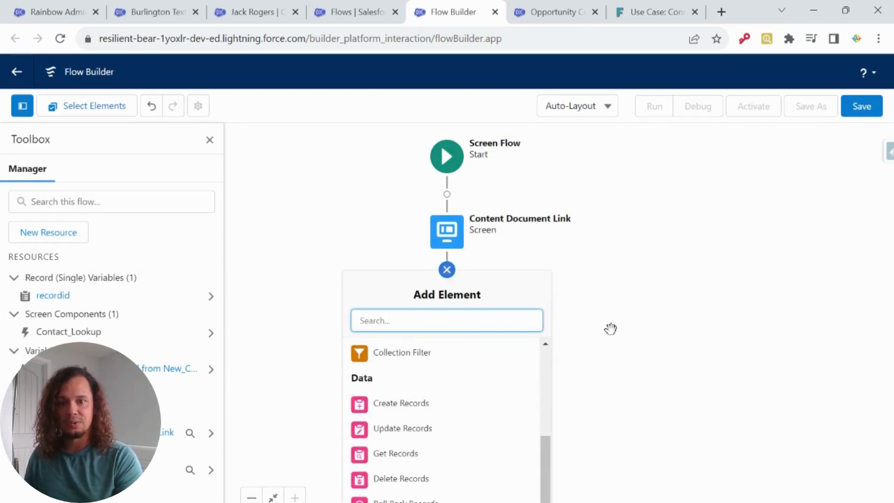
left_click(402, 403)
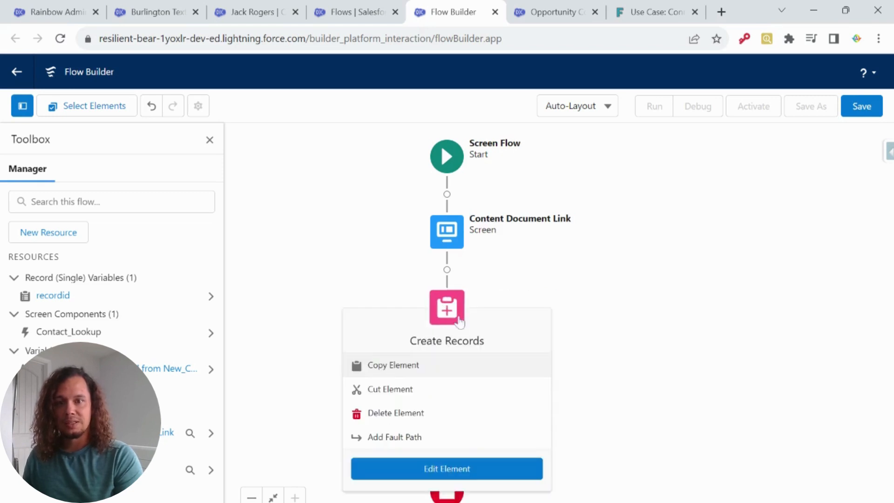
left_click(446, 468)
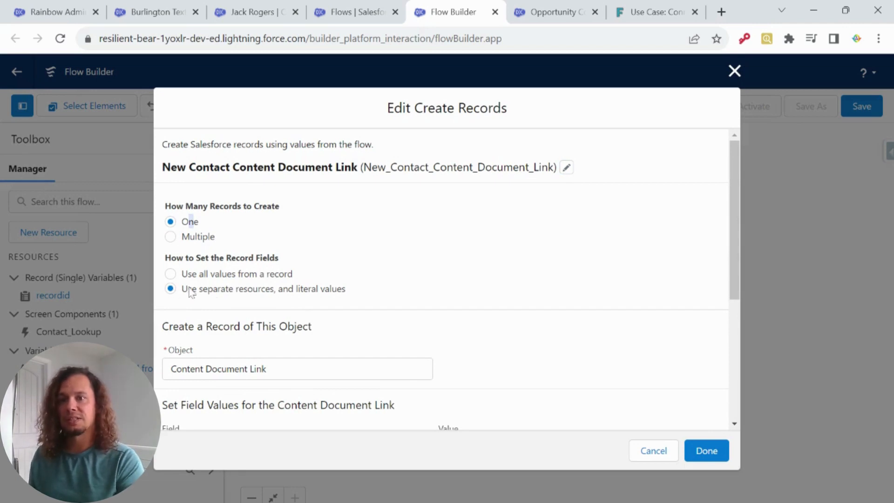
scroll("down", 3)
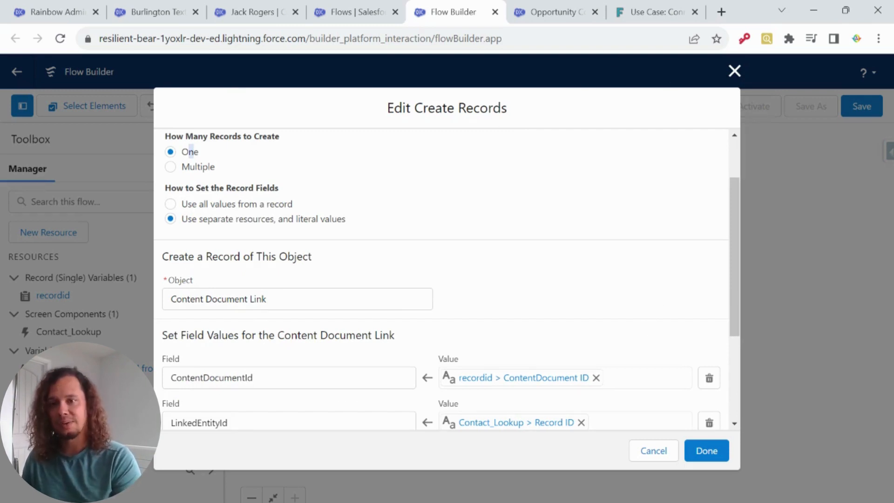
scroll("down", 3)
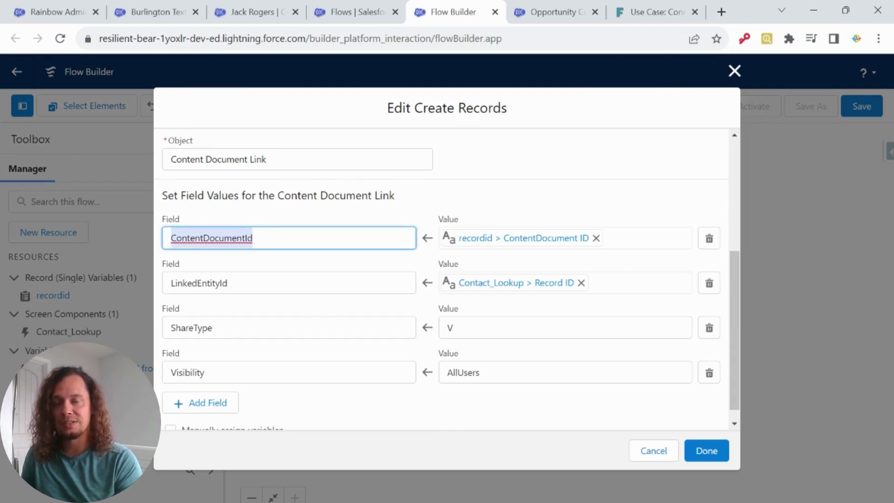
left_click(287, 238)
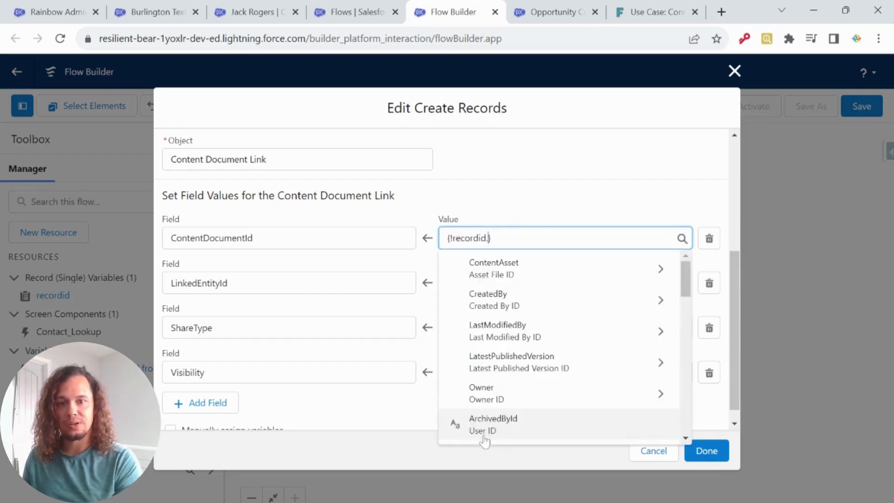
- Set LinkedEntityId to Contact_Lookup's Record ID, ShareType V, Visibility AllUsers, and confirm
scroll("down", 3)
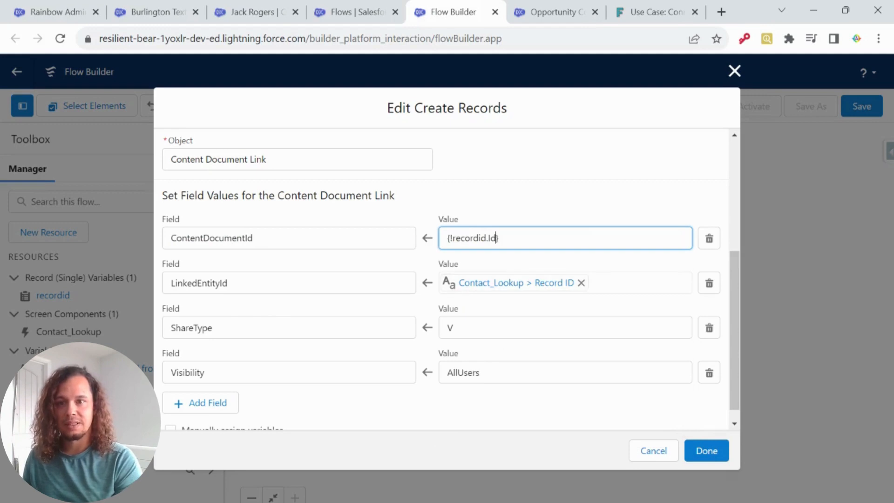
mouse_move(490, 292)
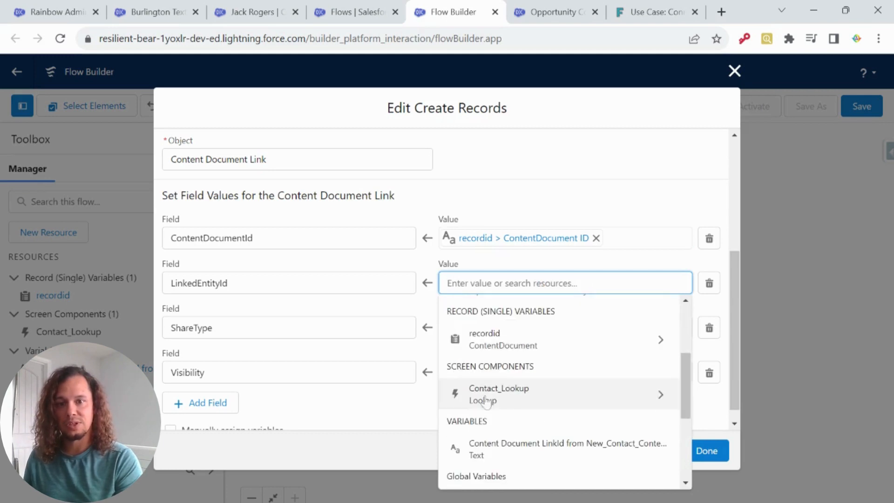
left_click(498, 393)
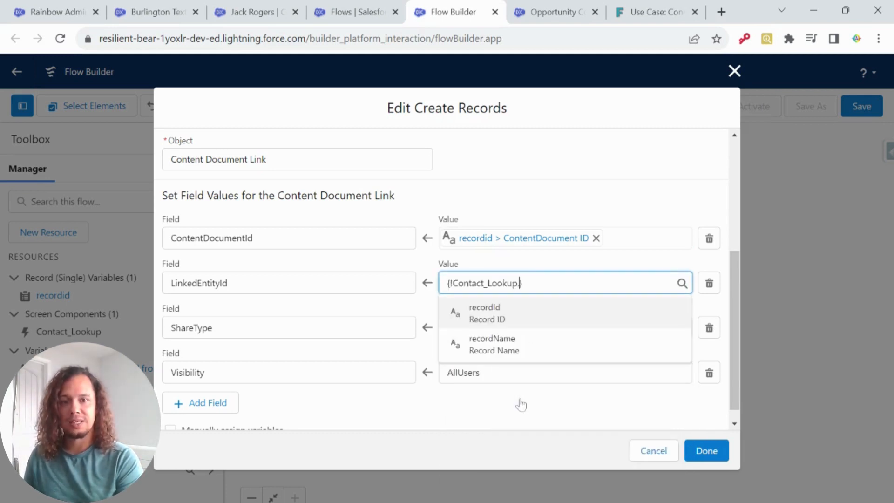
left_click(484, 313)
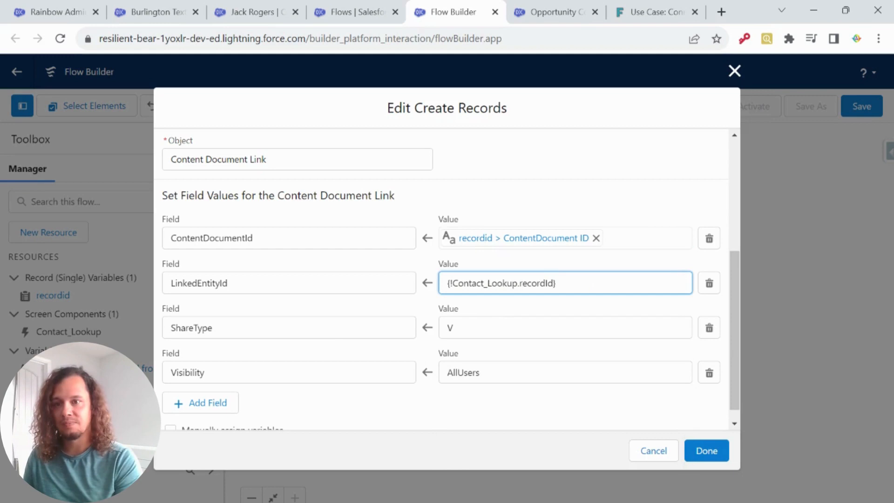
left_click(564, 327)
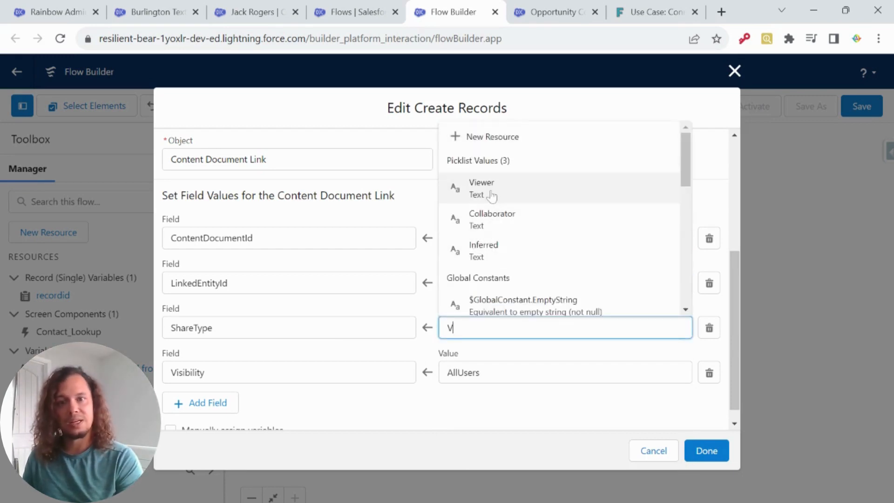
mouse_move(524, 251)
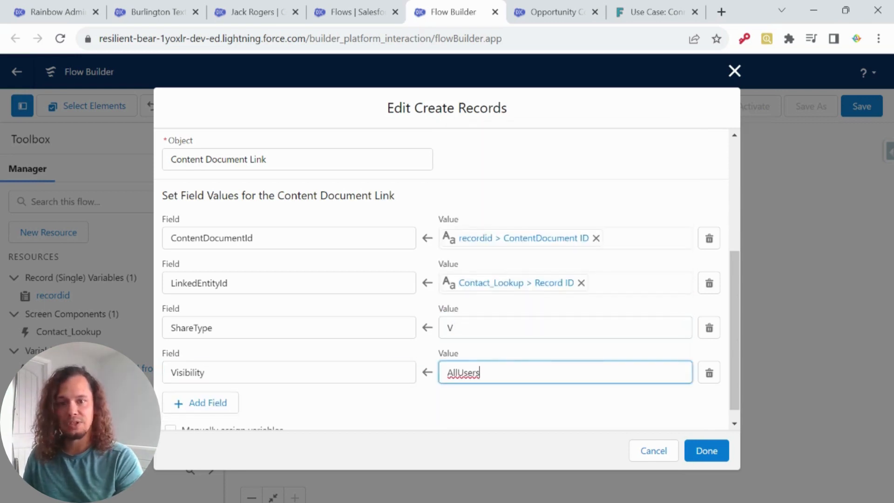
left_click(565, 372)
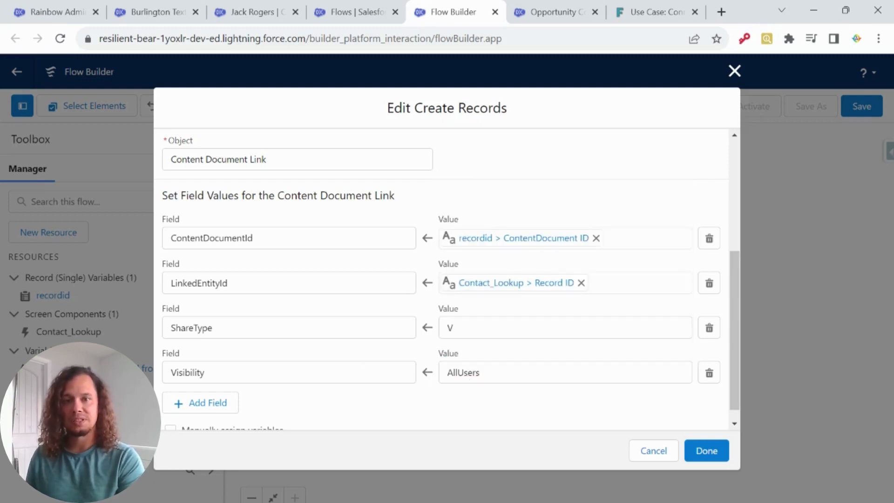
scroll("down", 3)
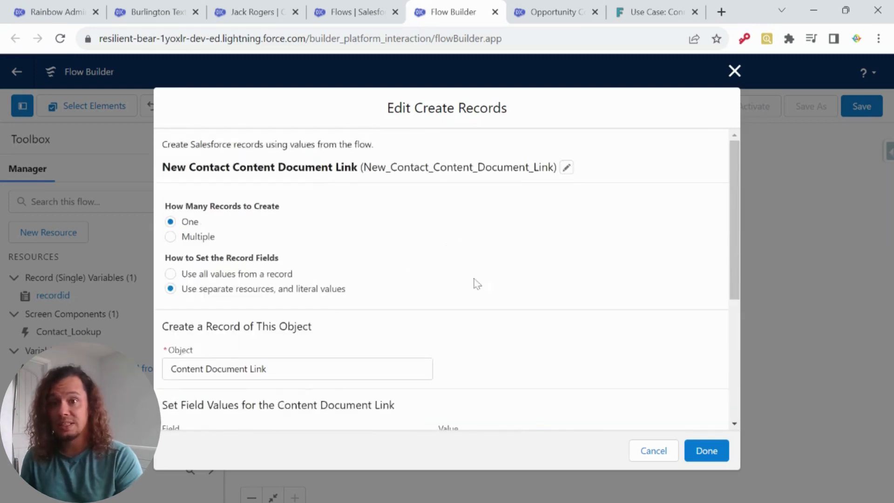
scroll("down", 3)
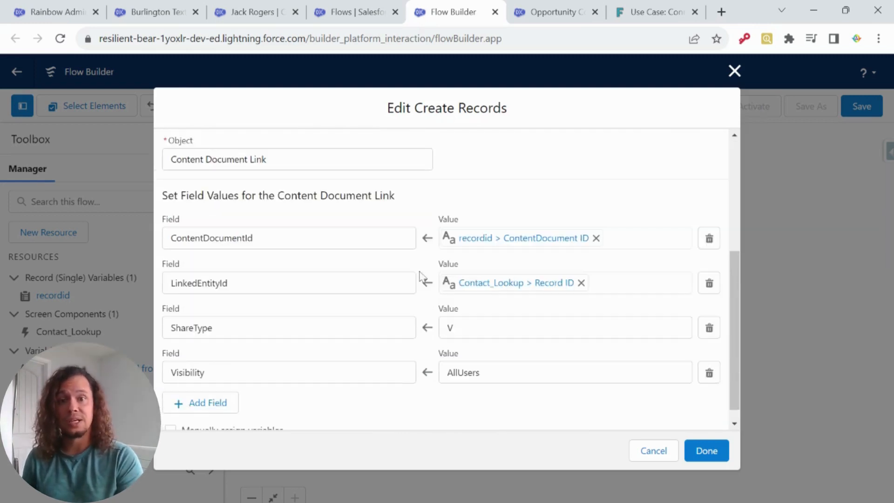
left_click(706, 450)
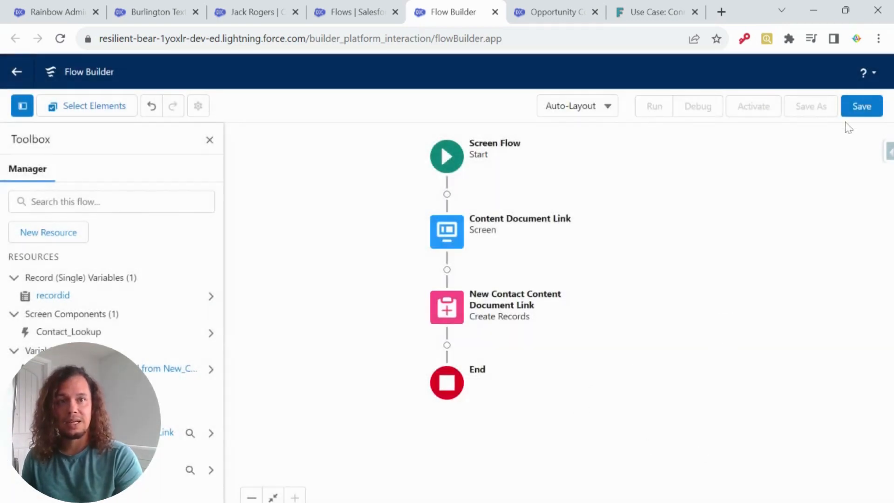
- Save the flow as 'Content Document Link' and activate it
left_click(861, 106)
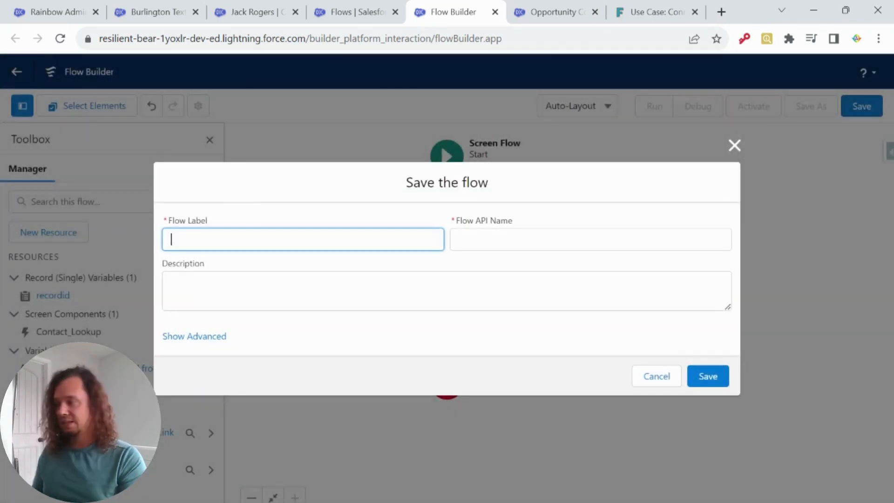
type("Content D")
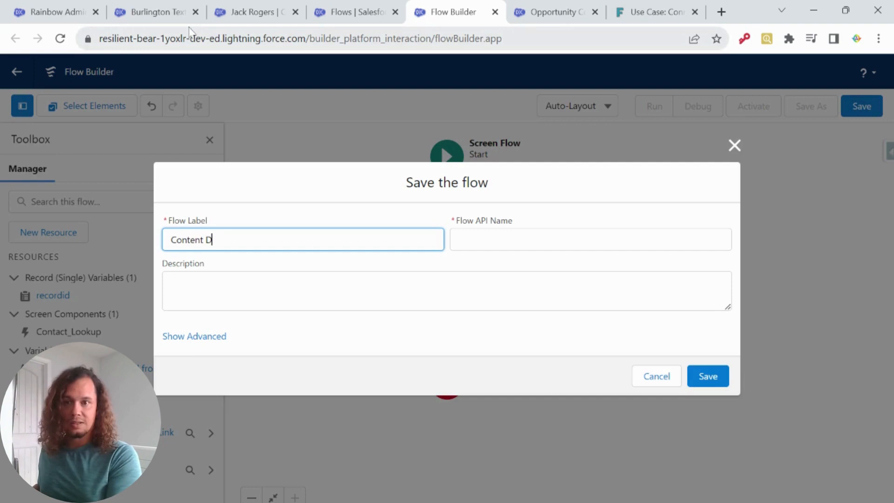
type("ocument")
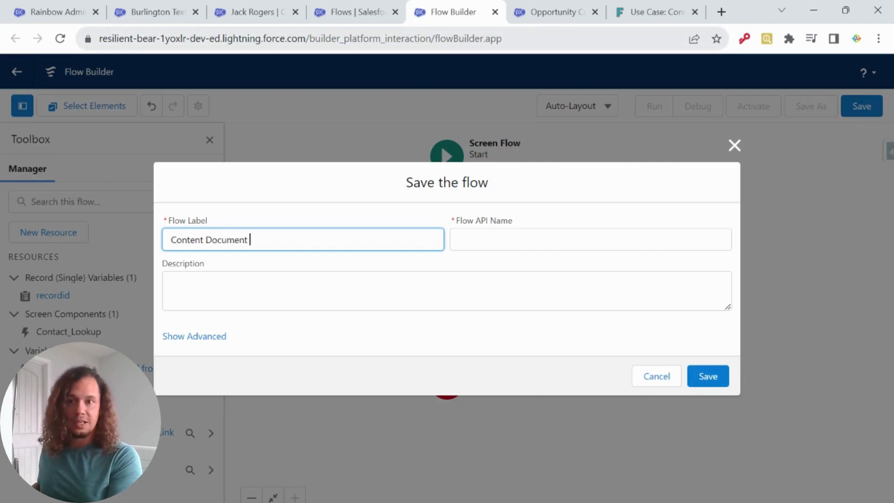
type("Link")
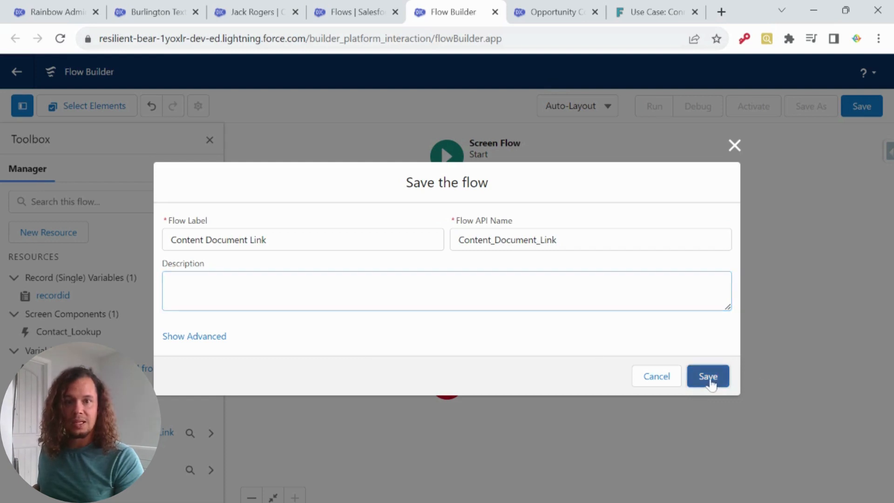
left_click(707, 376)
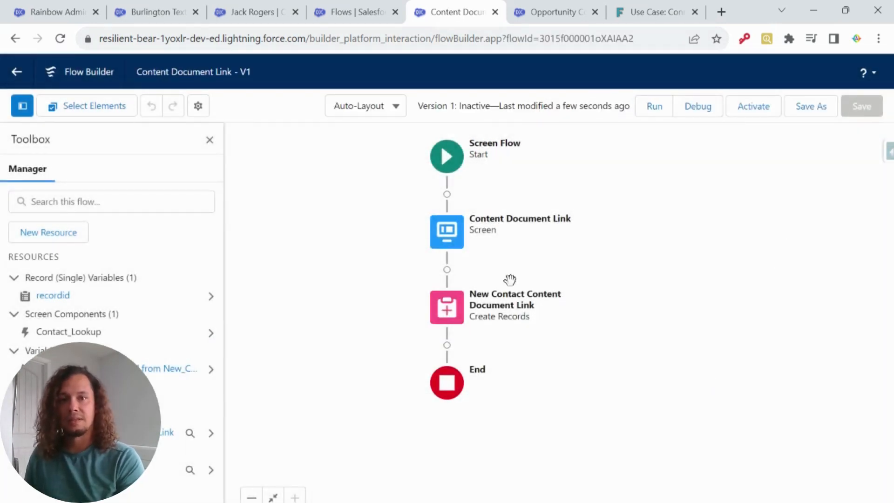
mouse_move(517, 182)
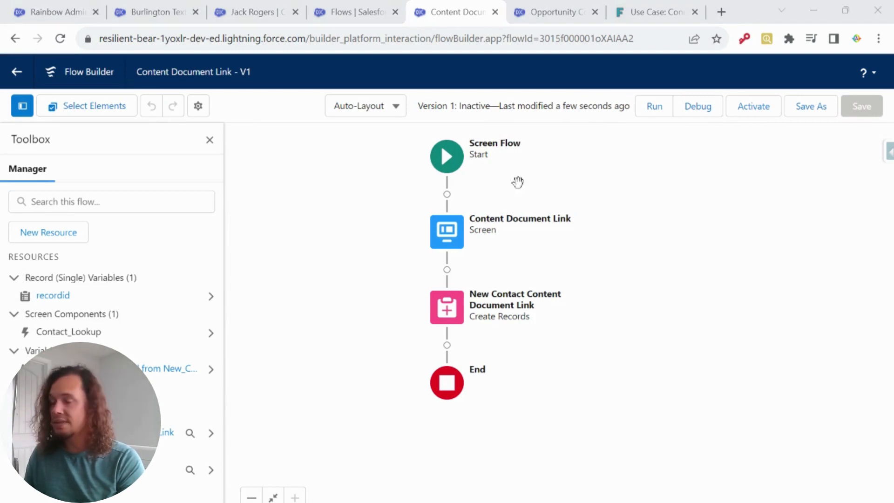
mouse_move(887, 280)
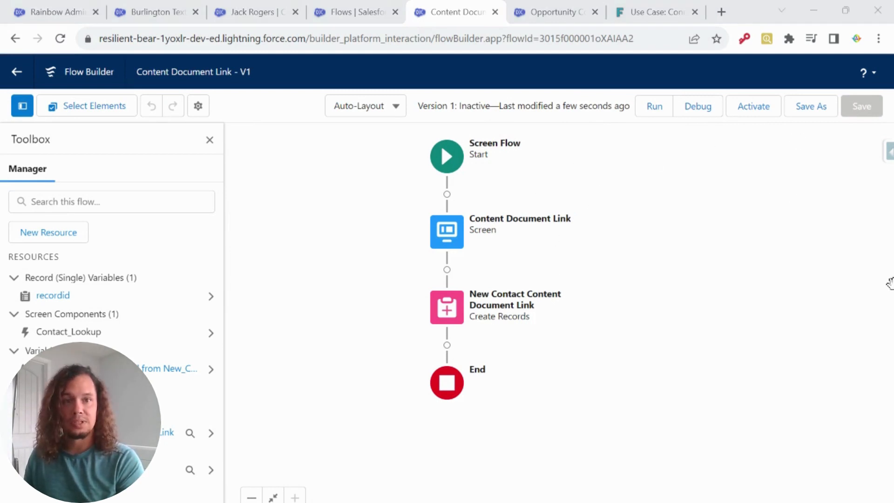
mouse_move(507, 297)
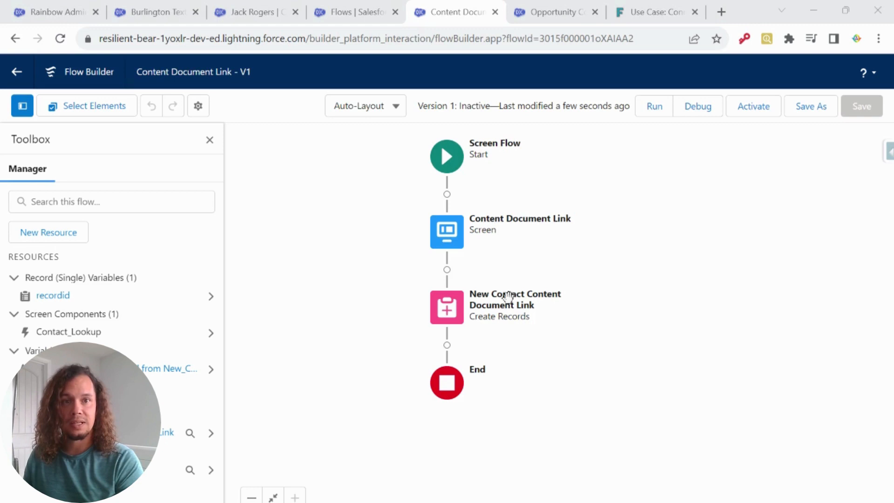
left_click(753, 106)
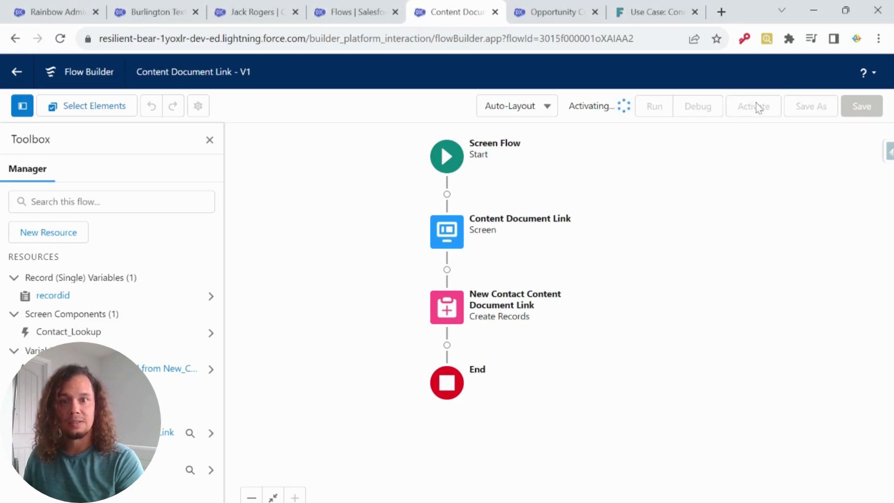
left_click(753, 106)
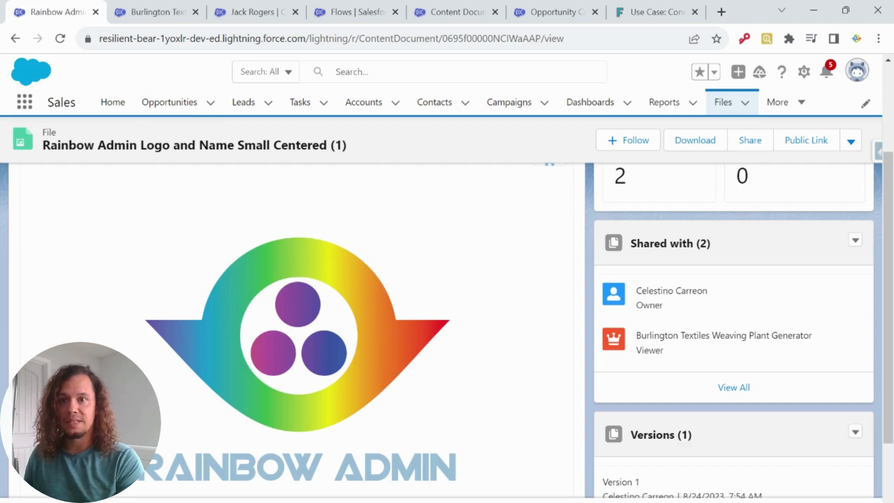
- Open the file's Content Document Record Page in the page builder via Edit Page
left_click(803, 72)
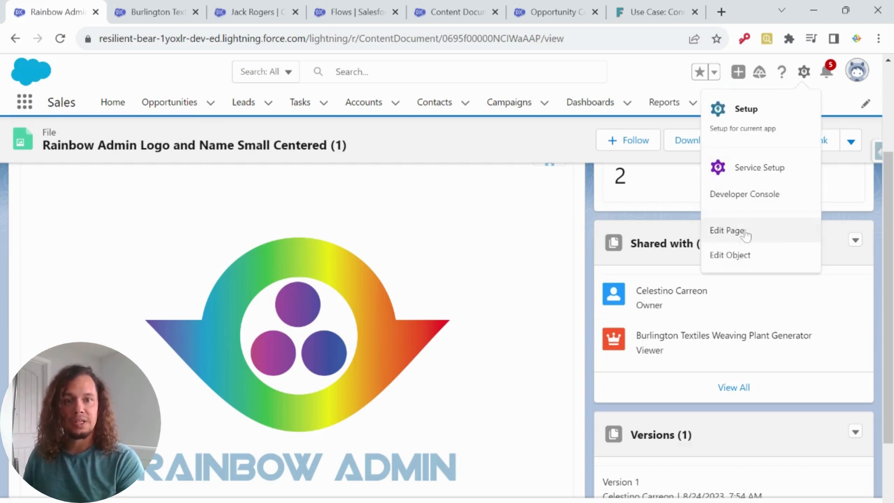
left_click(727, 230)
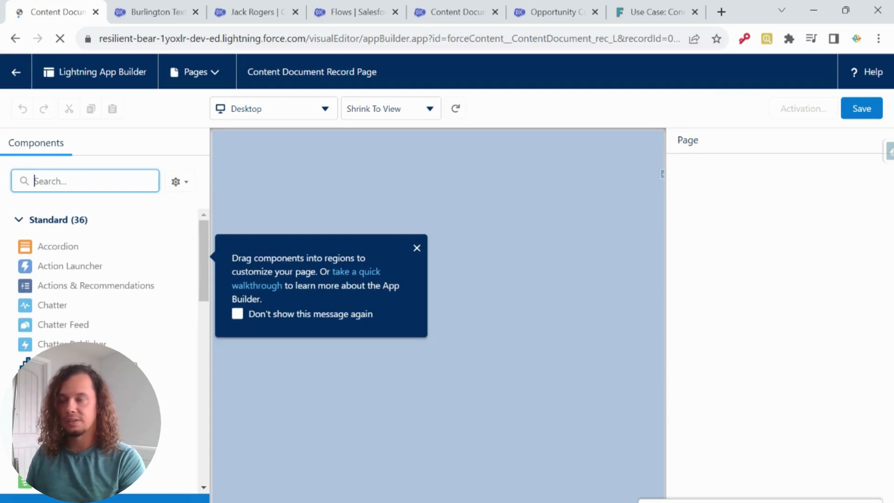
- Add a Flow component running Content Document Link, passing record values into recordid
type("flow")
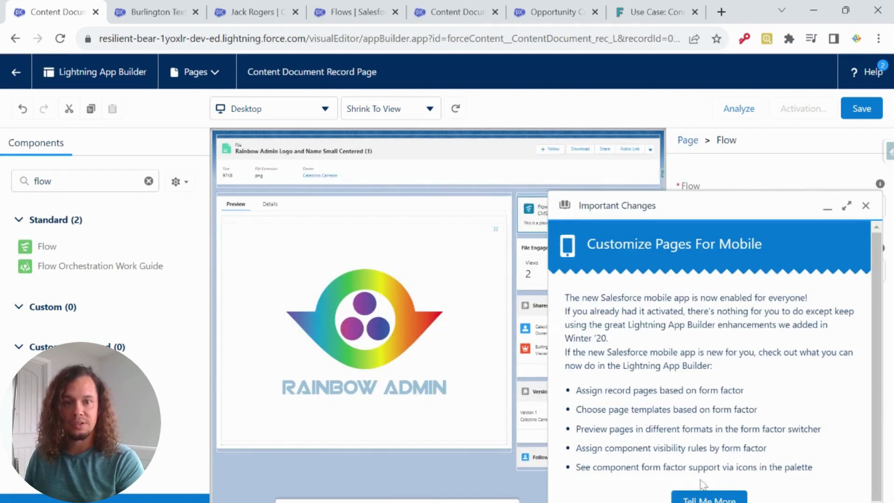
left_click(866, 205)
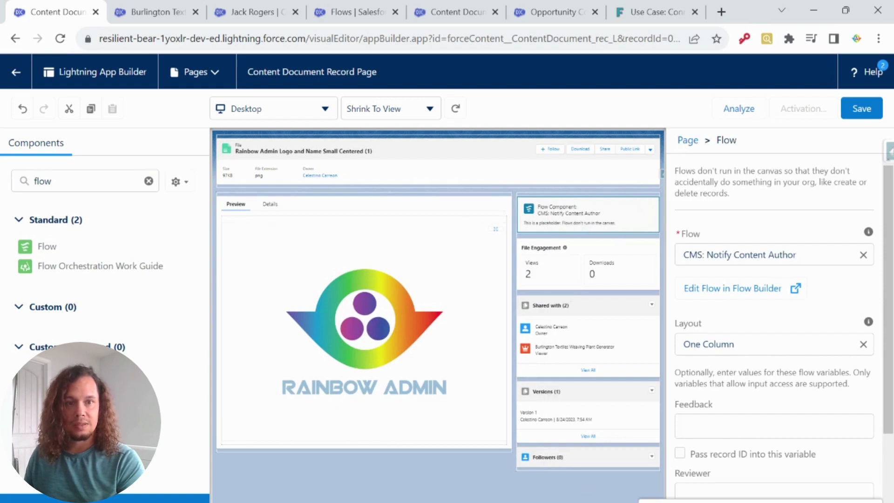
left_click(773, 255)
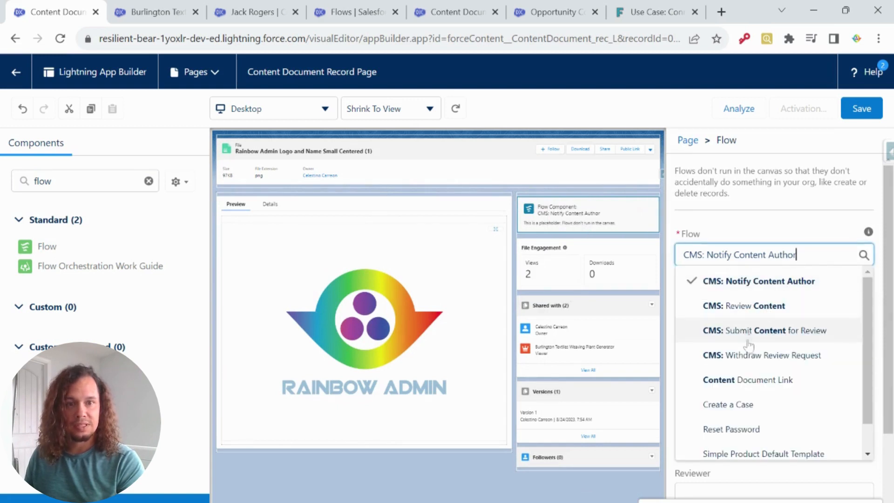
mouse_move(744, 384)
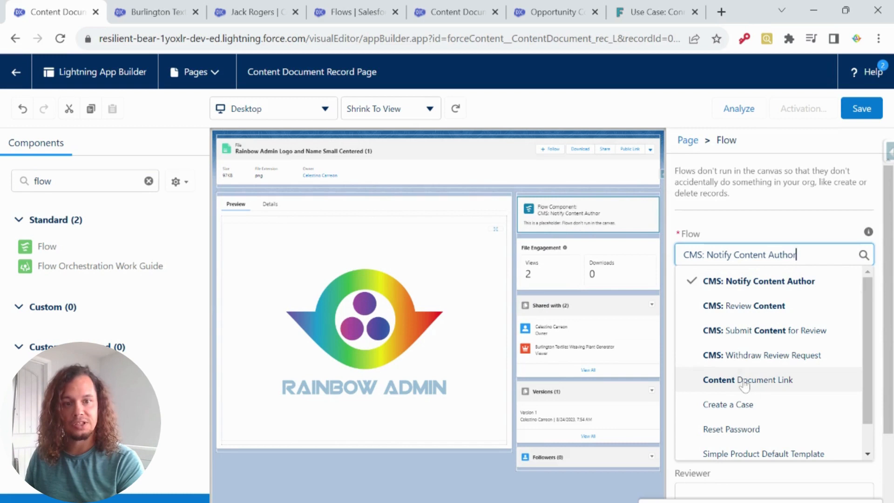
left_click(748, 380)
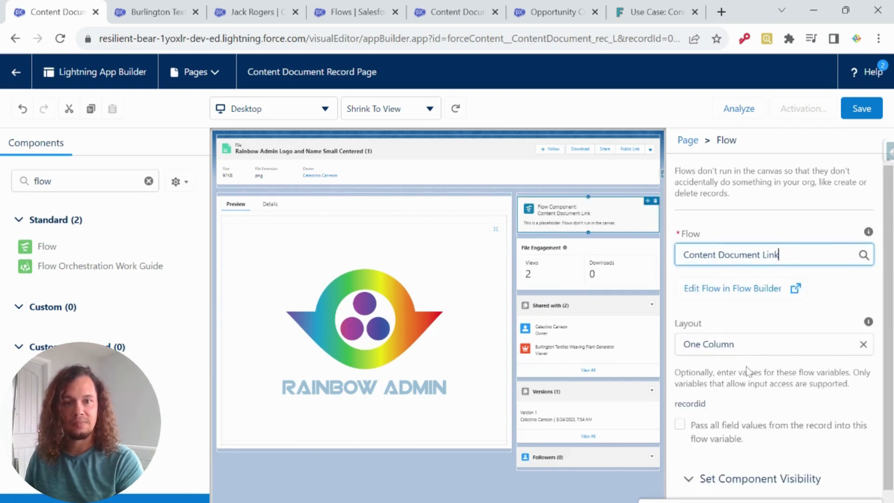
scroll("down", 3)
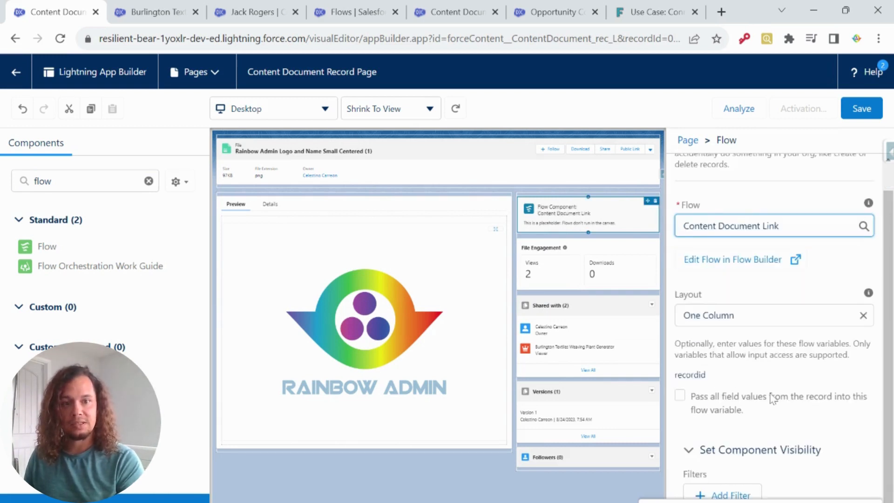
left_click(679, 396)
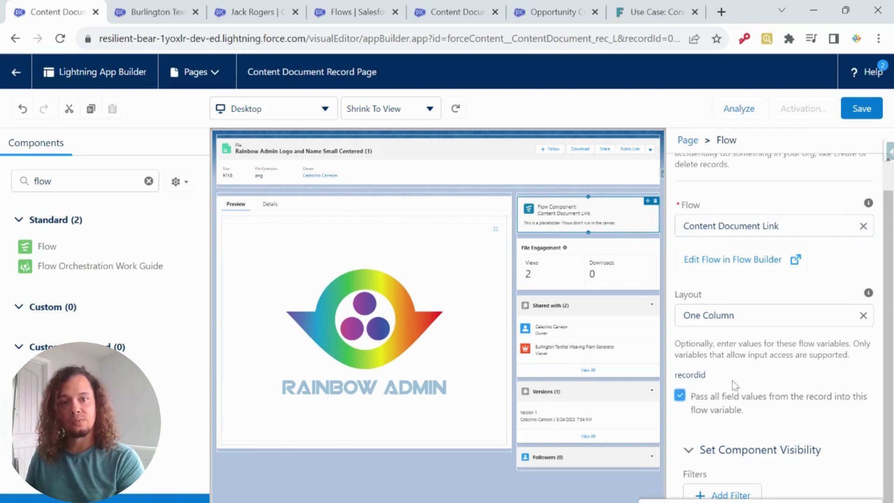
mouse_move(763, 466)
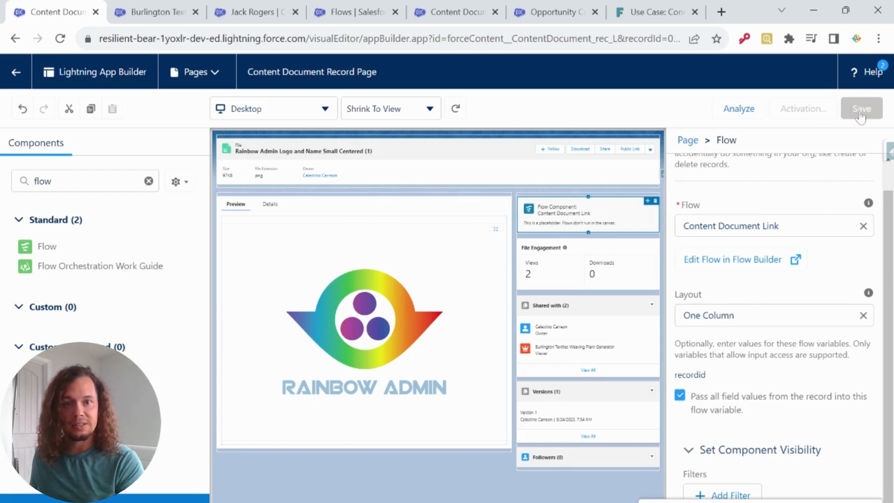
- Save the record page, skip activation, and close the activation assignments
left_click(861, 108)
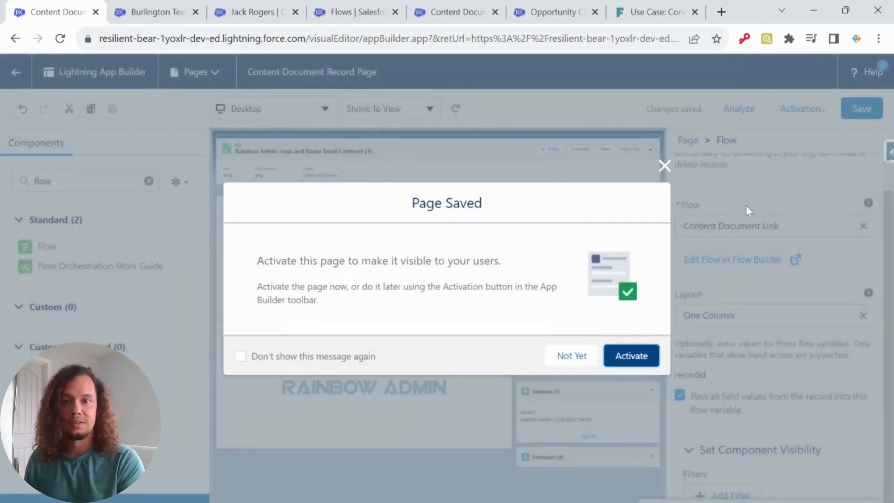
left_click(571, 356)
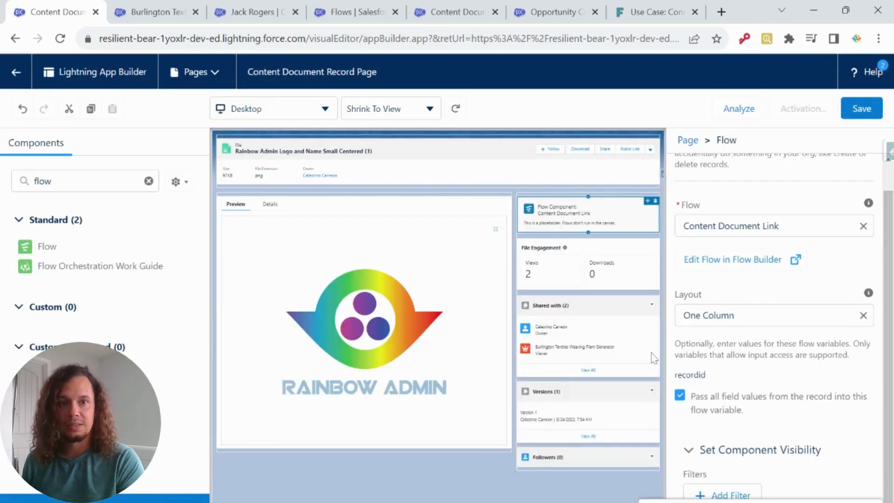
left_click(803, 108)
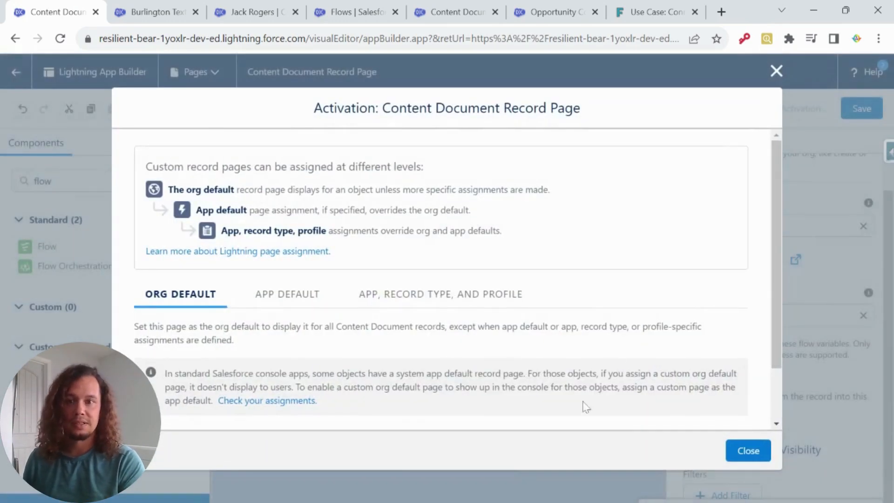
left_click(748, 450)
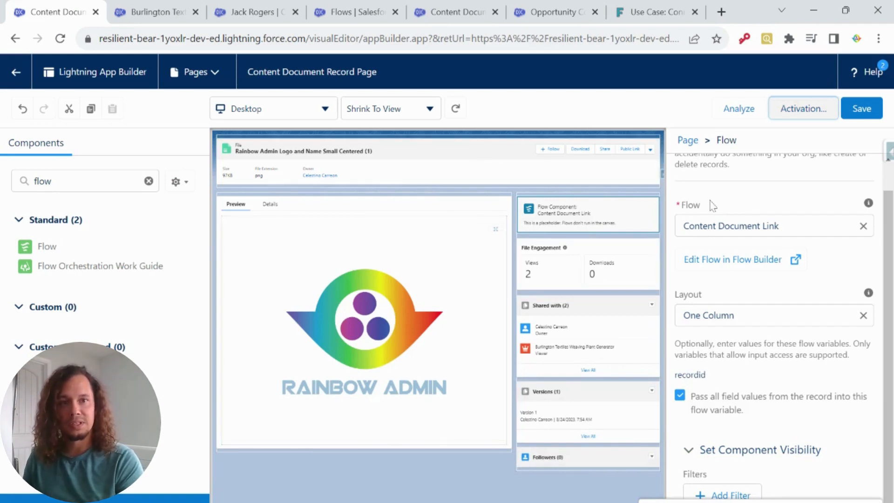
mouse_move(16, 72)
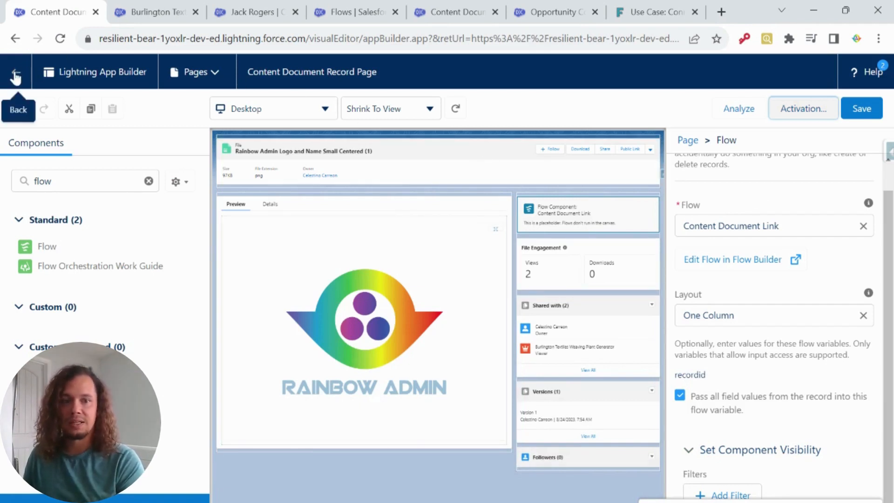
- Leave the page builder and reopen the file record page via Edit Page
left_click(17, 72)
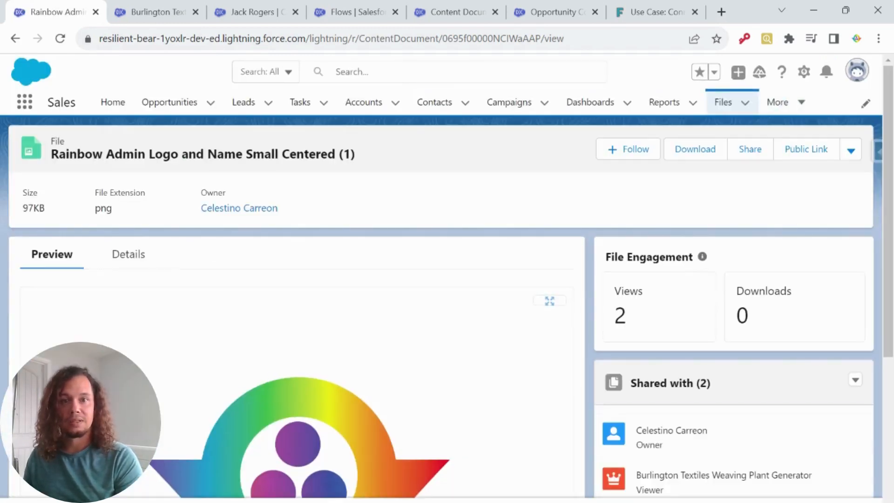
left_click(803, 72)
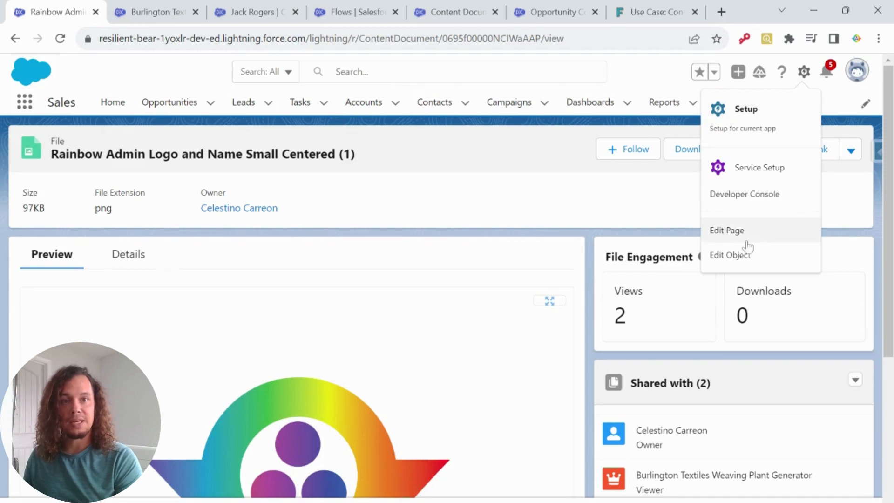
left_click(726, 230)
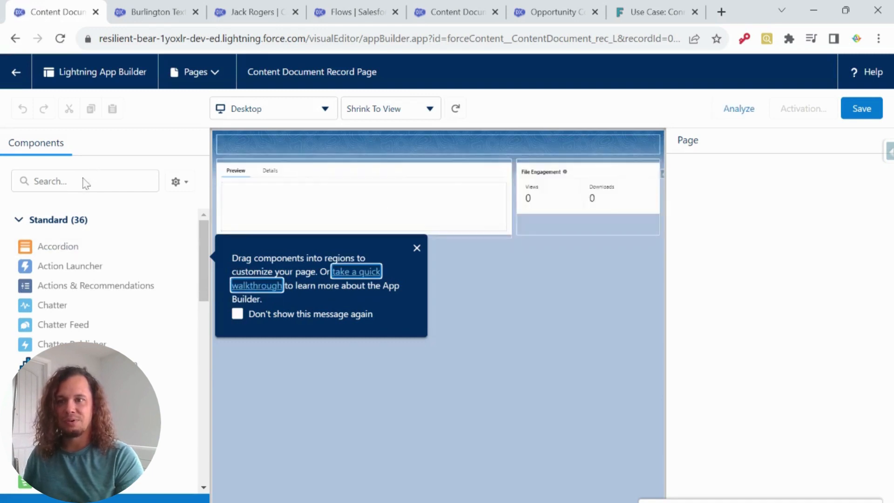
- Set the Flow component to Content Document Link, pass values into recordid, and save
left_click(417, 247)
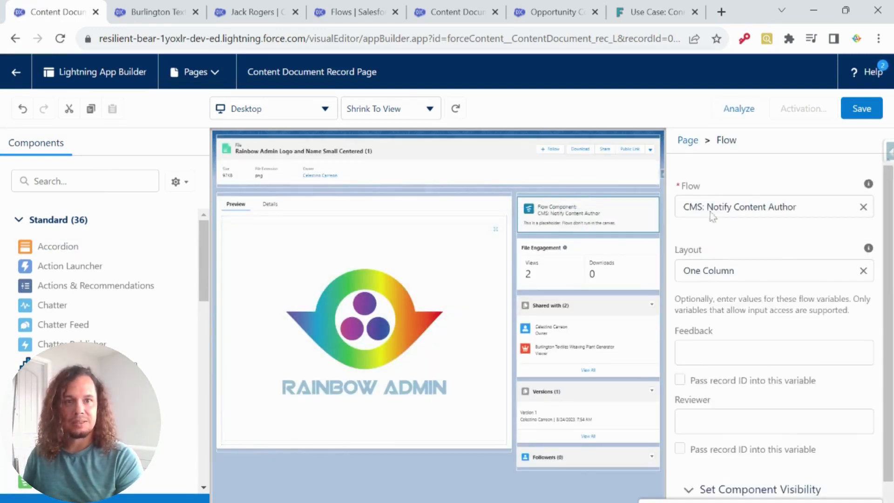
left_click(759, 207)
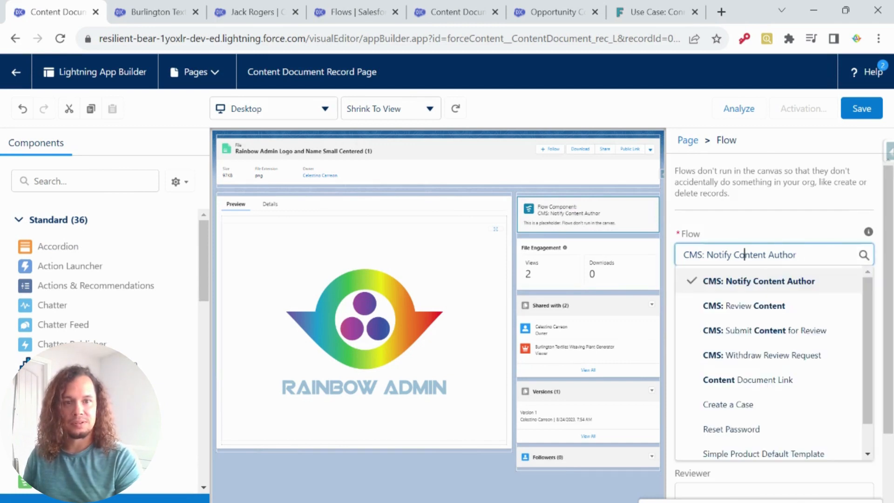
left_click(748, 379)
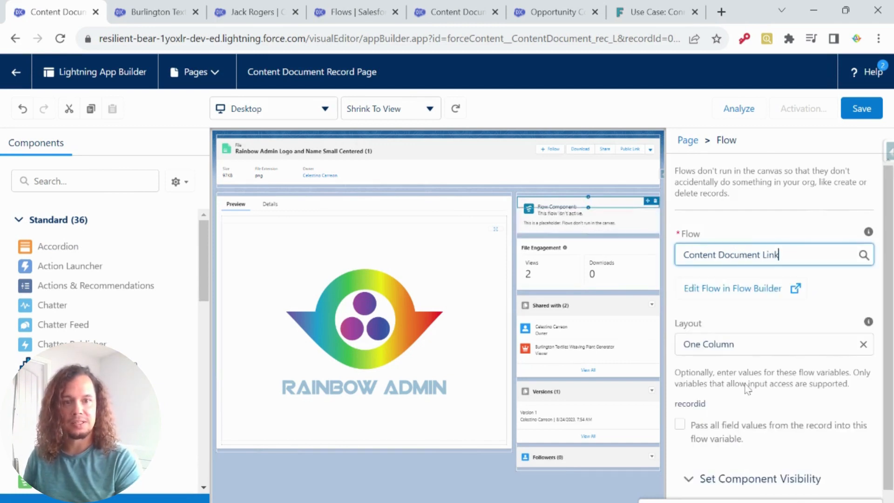
left_click(679, 425)
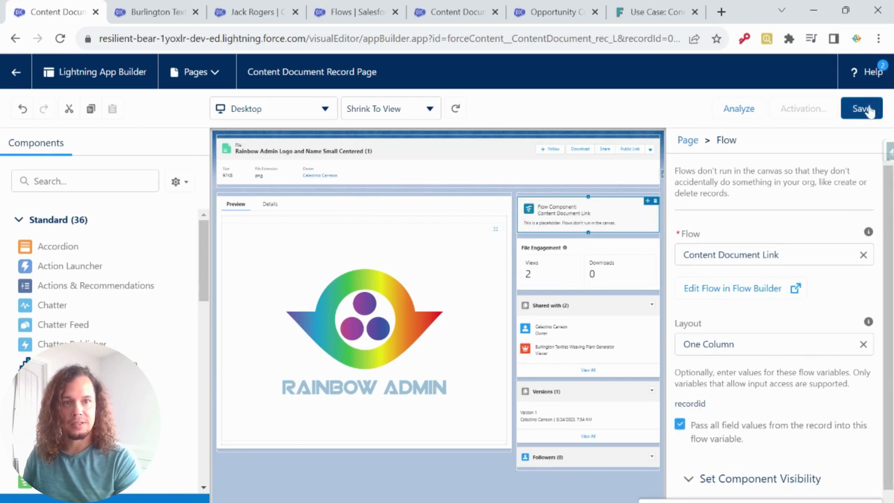
left_click(860, 108)
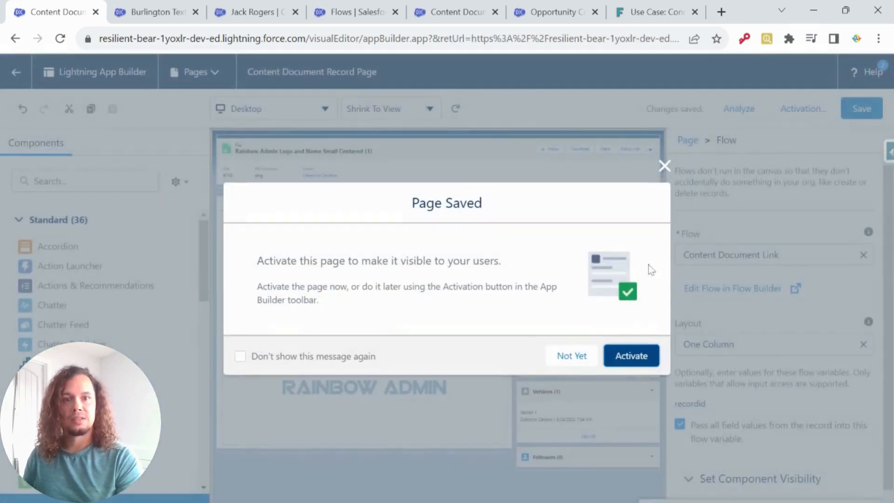
- Activate the Content Document Record Page as org default for desktop and phone, and save it
left_click(571, 355)
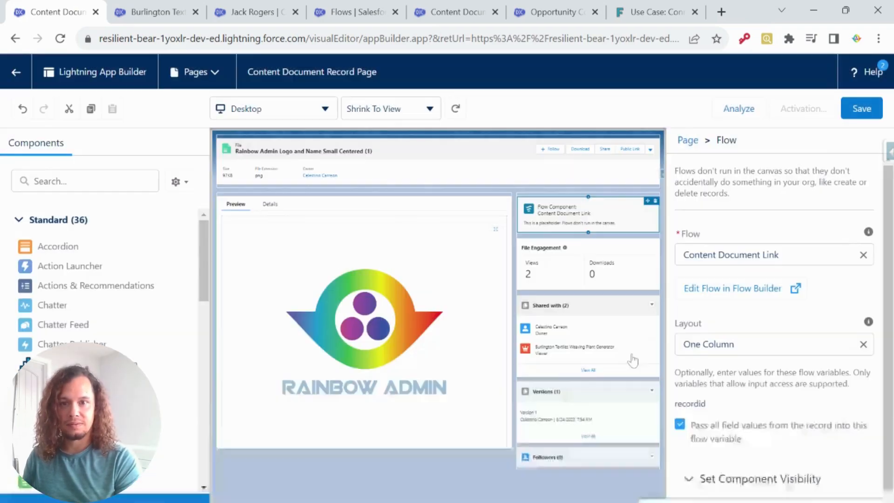
left_click(802, 108)
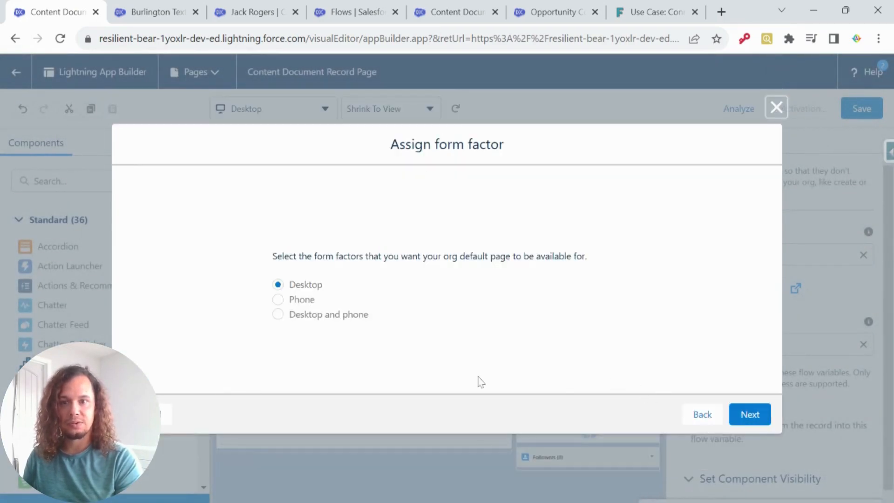
left_click(750, 414)
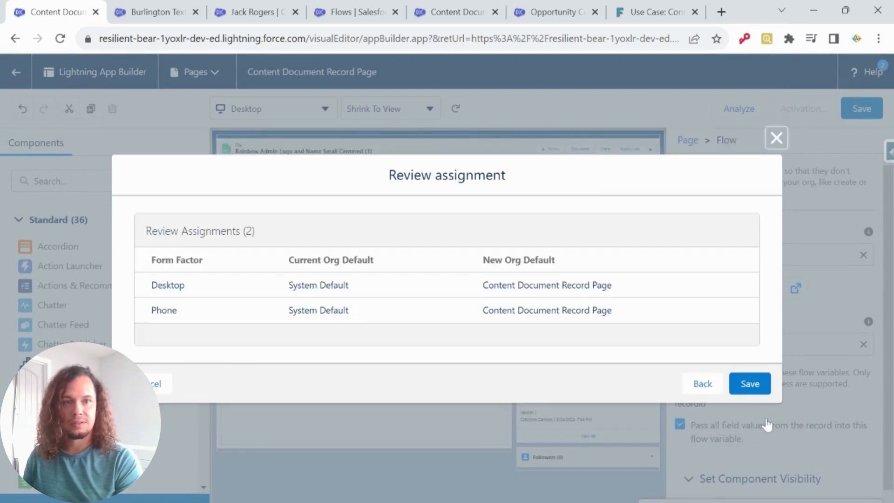
left_click(750, 383)
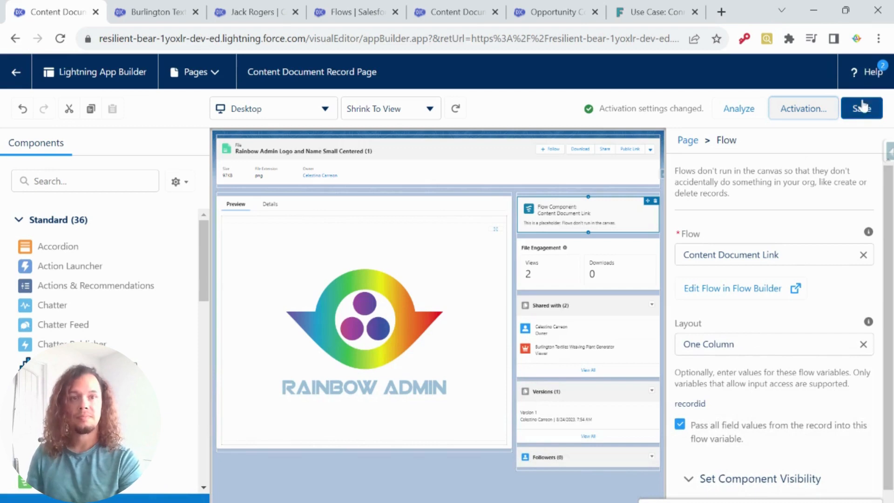
left_click(861, 108)
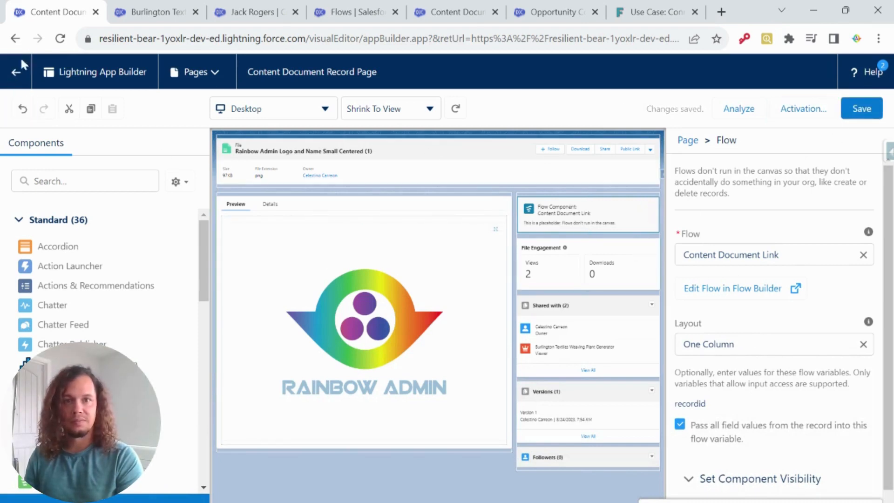
mouse_move(16, 74)
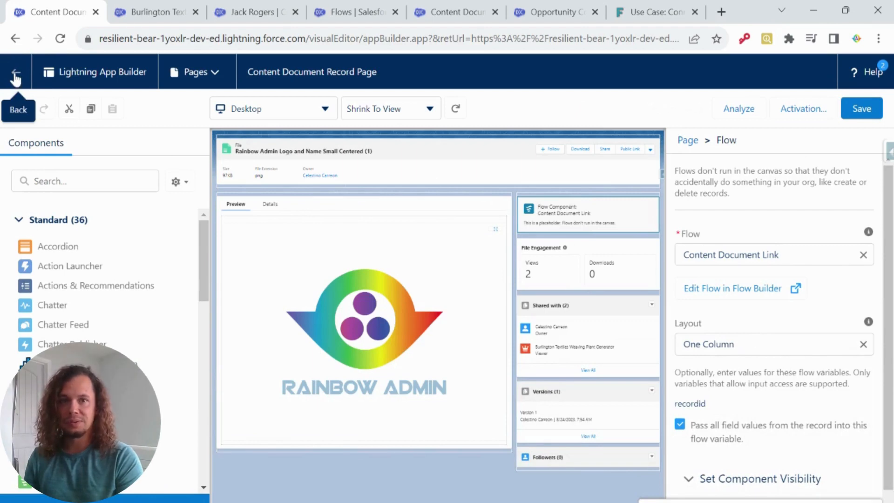
- Run the Content Document Link flow with contact Jack Rogers, then check the Shared with list
left_click(16, 72)
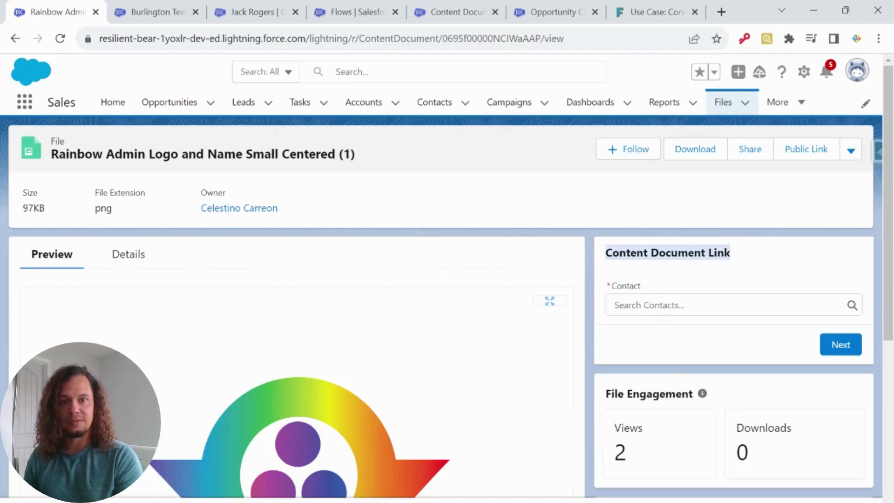
left_click(729, 305)
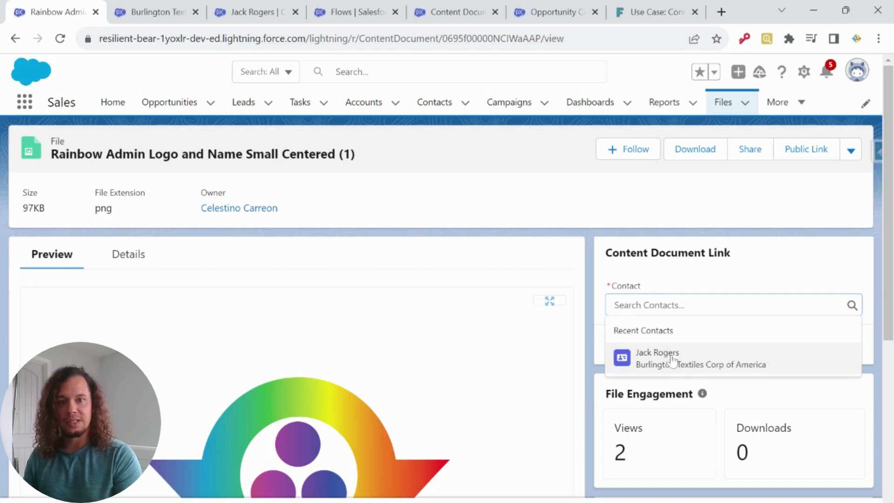
left_click(657, 358)
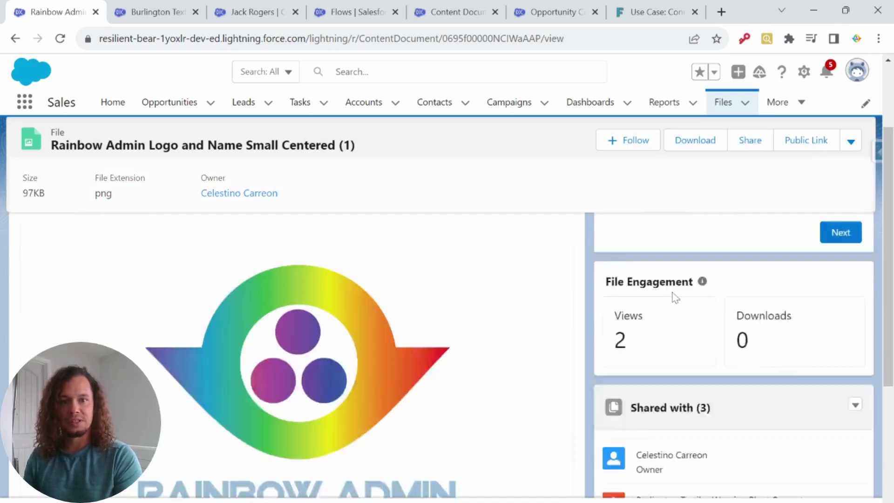
scroll("down", 3)
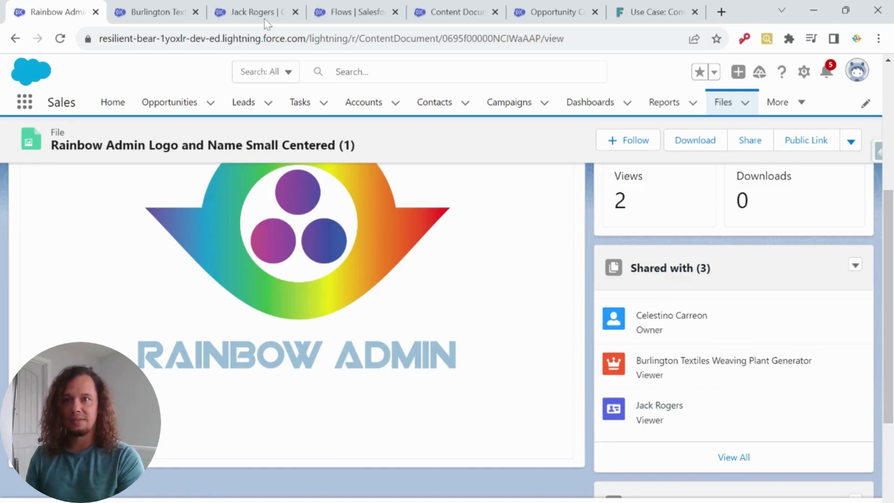
- Refresh Jack Rogers's contact record and find the Rainbow Admin logo file under Notes & Attachments
left_click(255, 12)
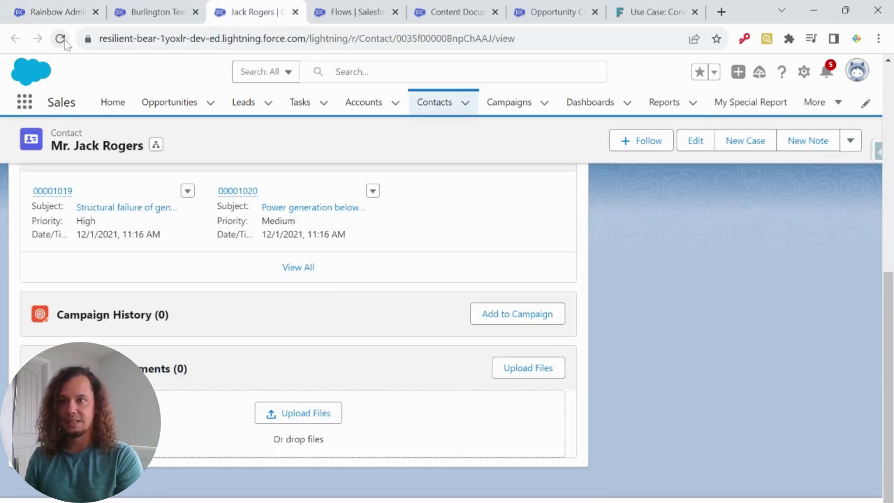
left_click(61, 38)
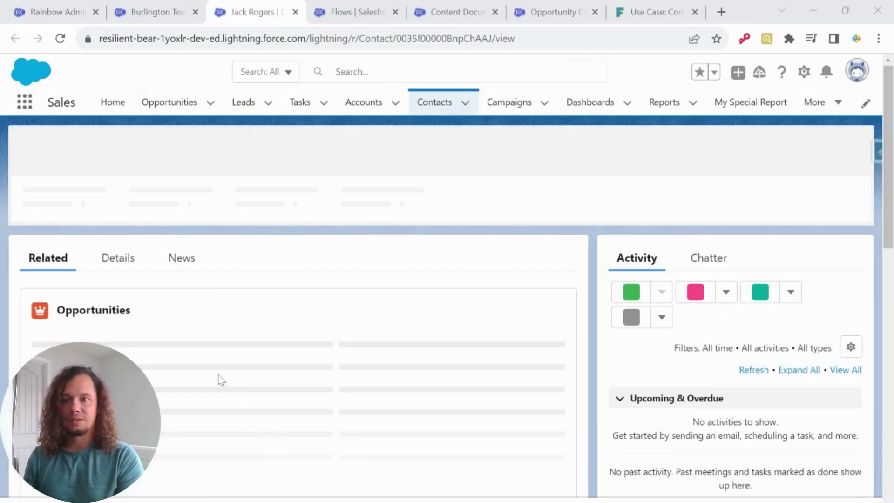
left_click(118, 258)
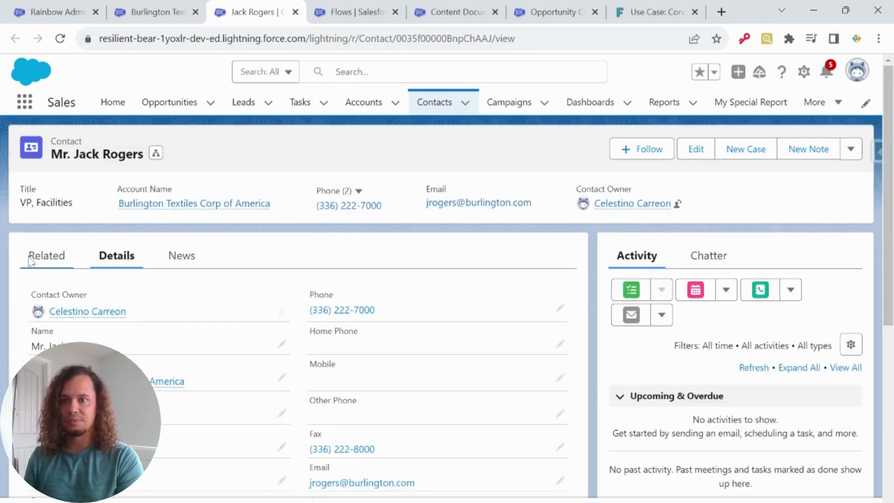
scroll("down", 3)
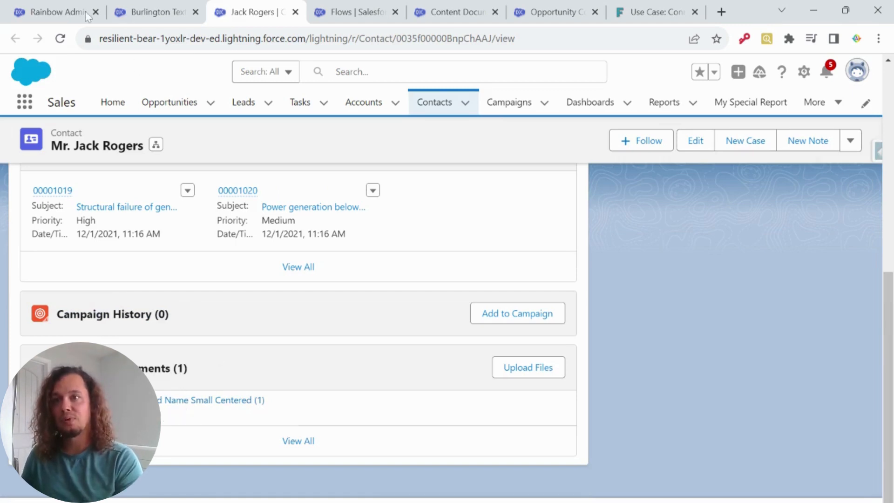
- Revisit the file and contact tabs, then bring up the Flowsome use case article
left_click(154, 12)
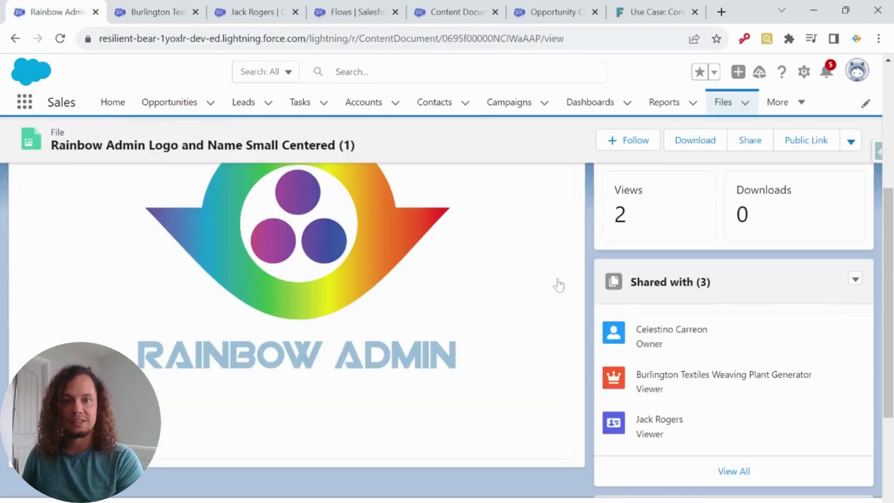
left_click(253, 12)
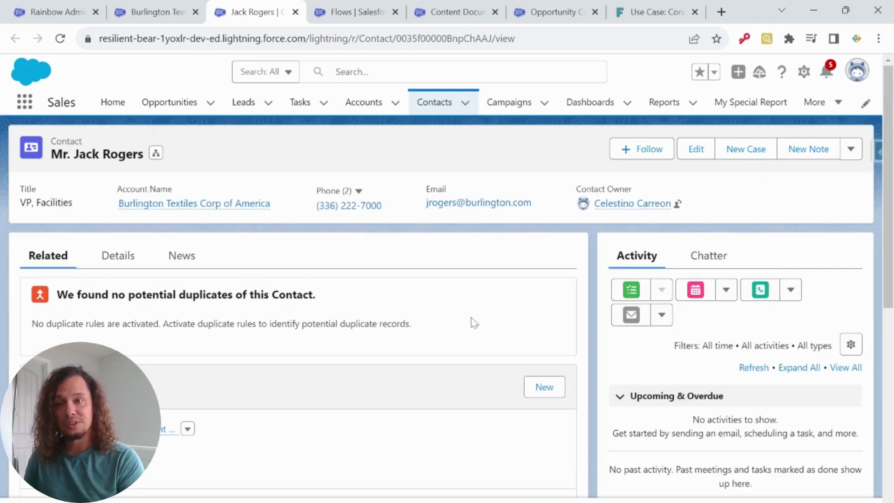
mouse_move(409, 133)
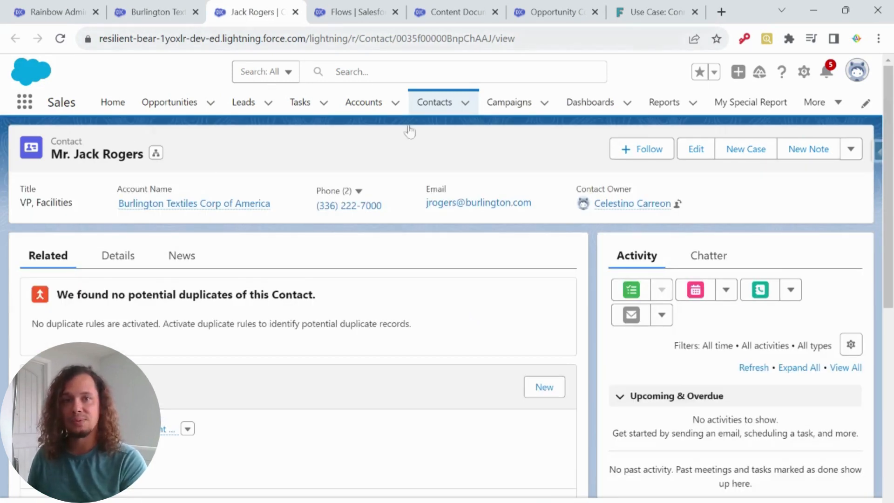
left_click(654, 12)
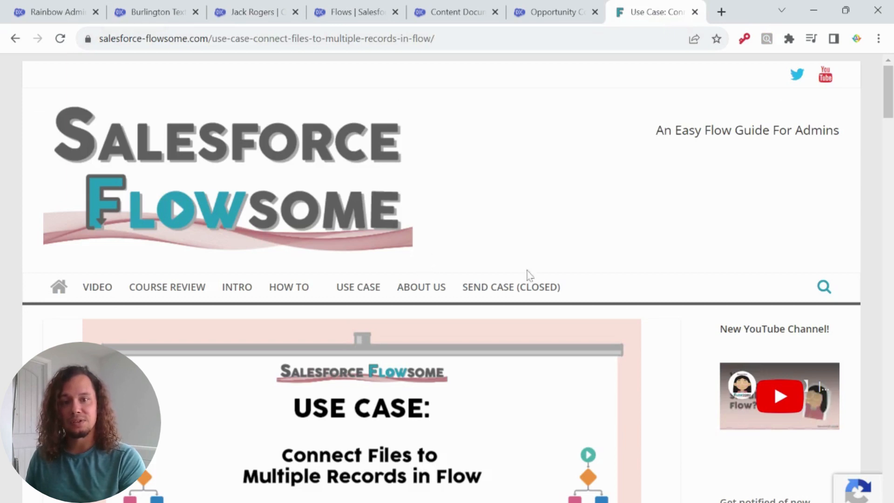
mouse_move(238, 336)
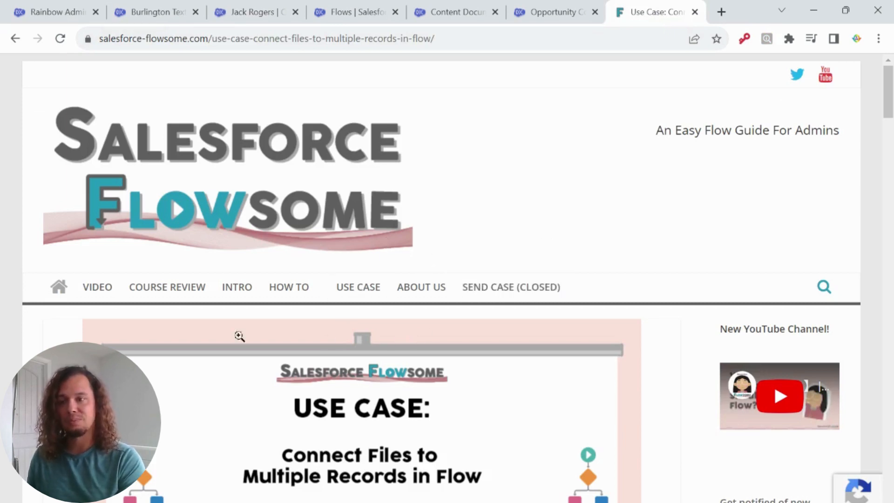